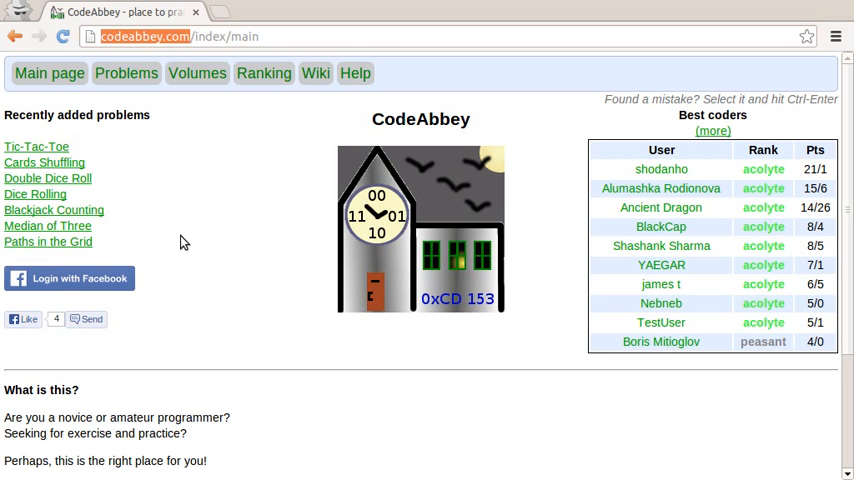
mouse_move(194, 235)
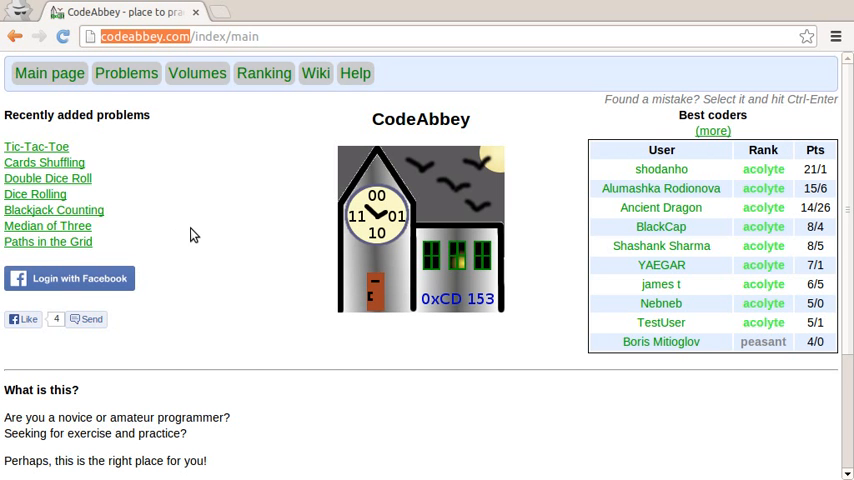
mouse_move(153, 251)
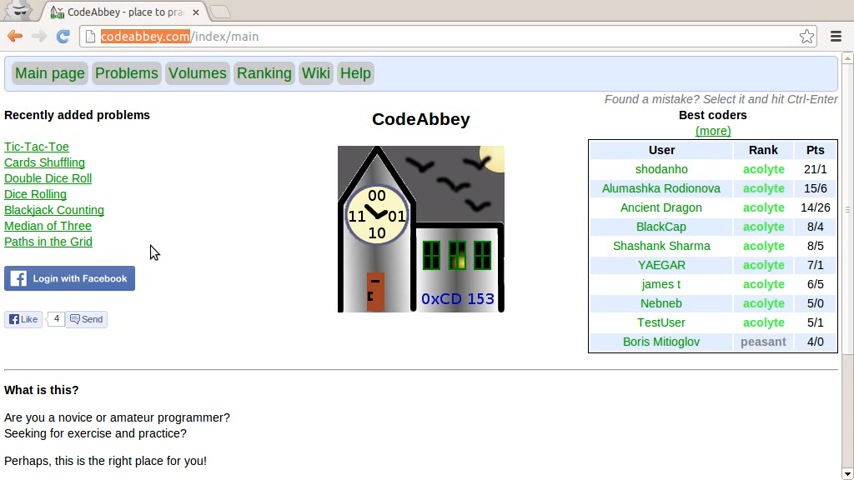
mouse_move(80, 248)
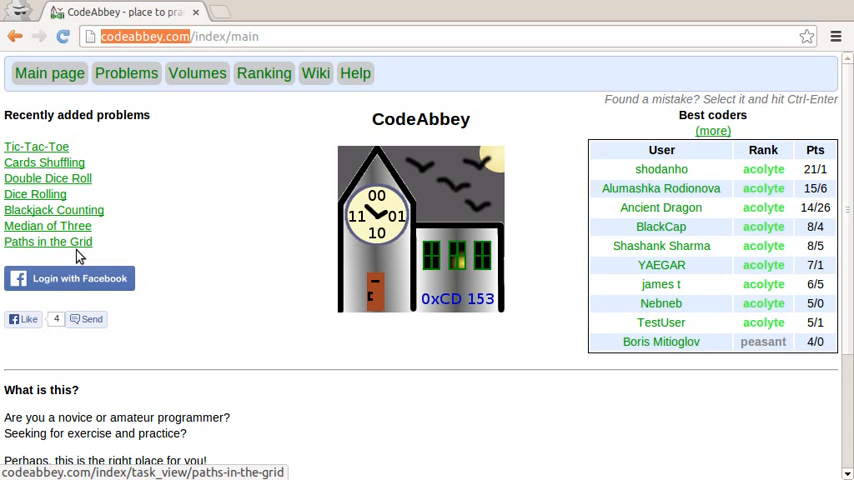
mouse_move(23, 294)
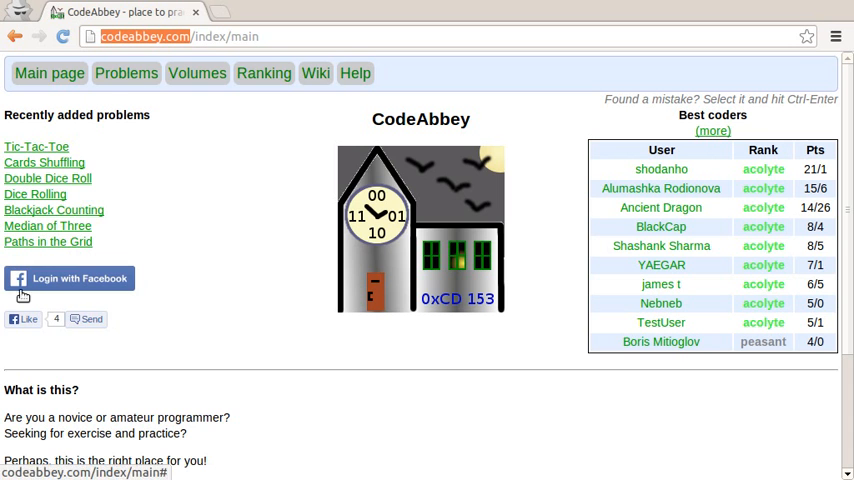
mouse_move(113, 270)
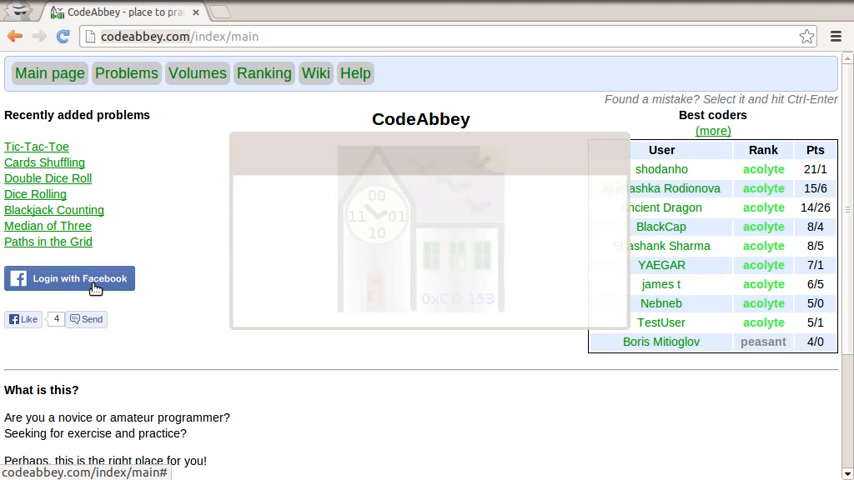
left_click(69, 278)
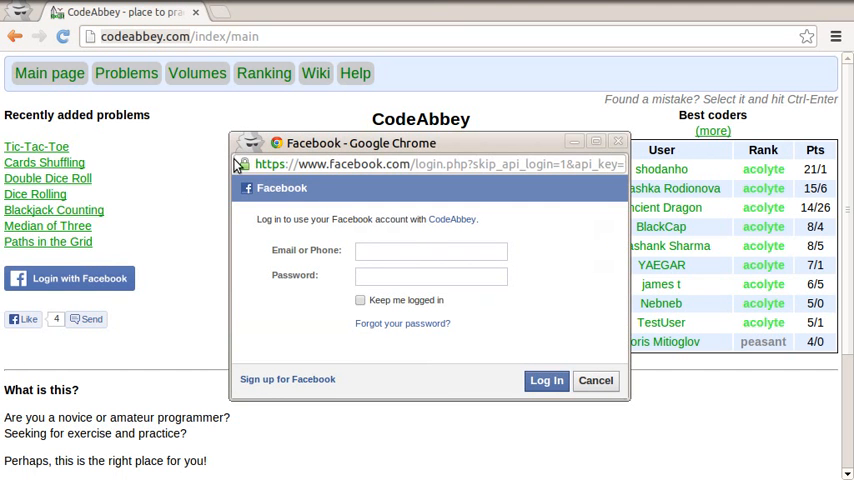
double_click(350, 164)
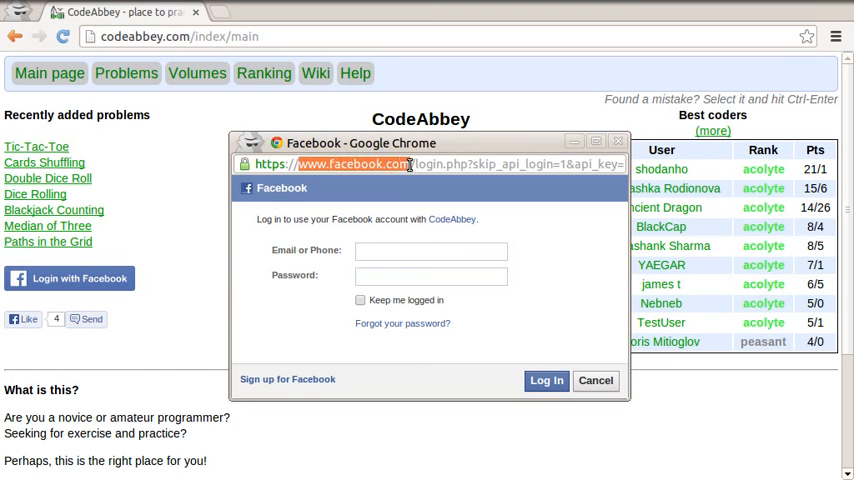
type("Alu")
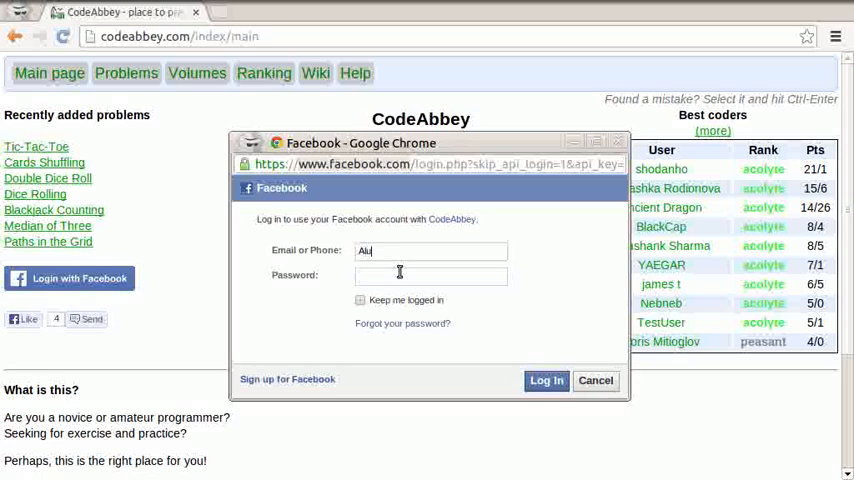
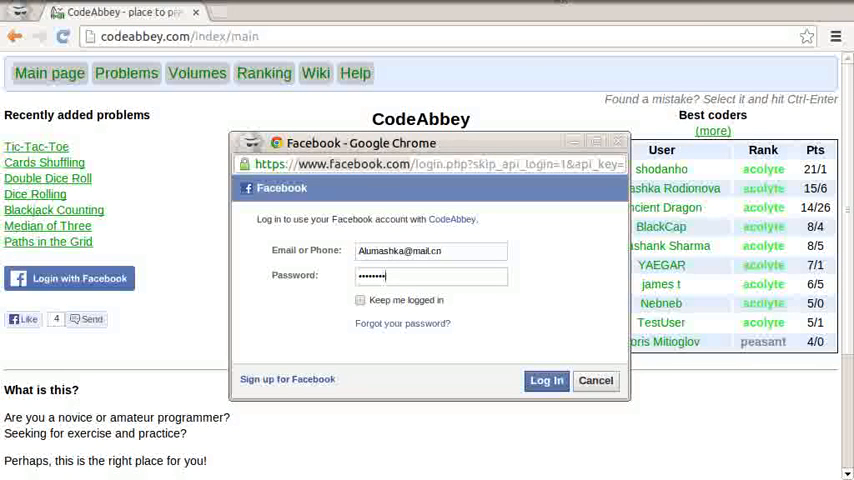
left_click(546, 380)
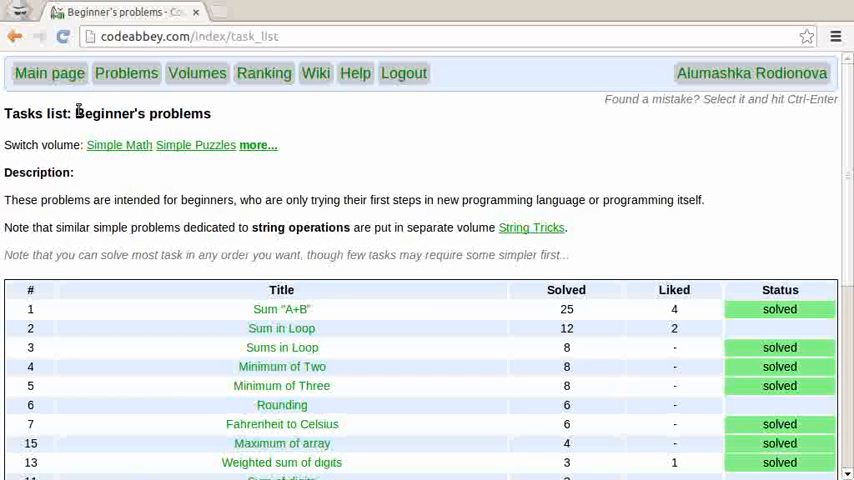
double_click(142, 113)
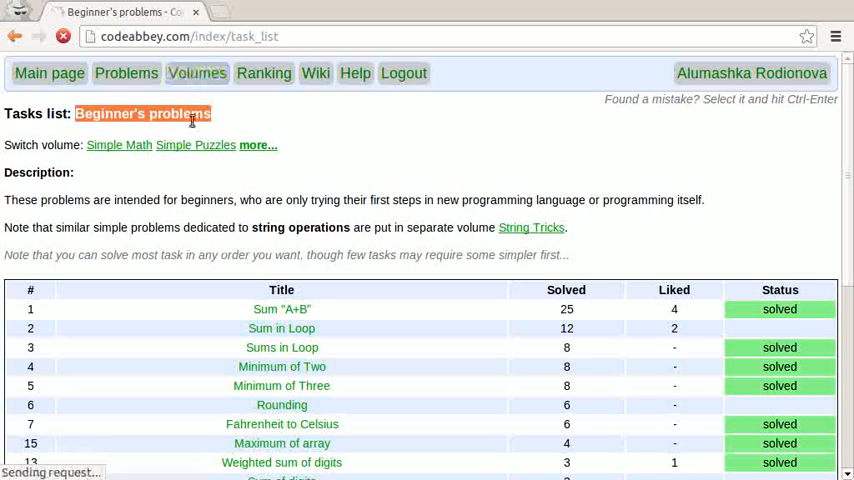
left_click(197, 73)
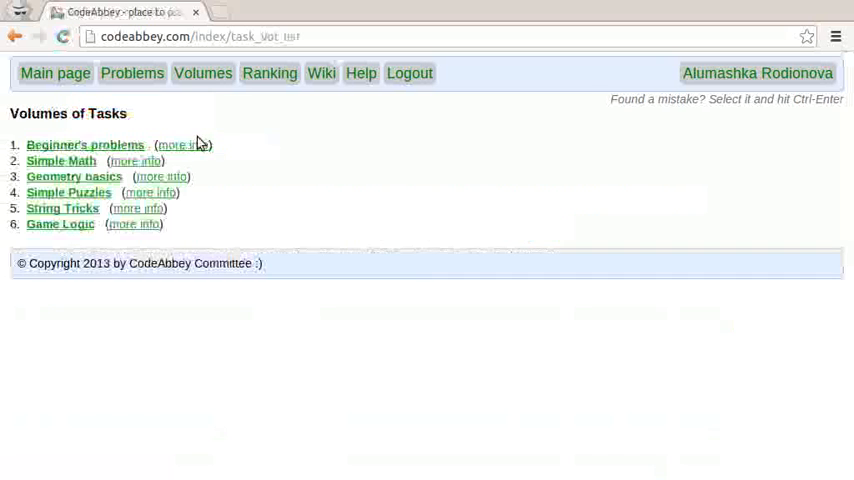
mouse_move(85, 145)
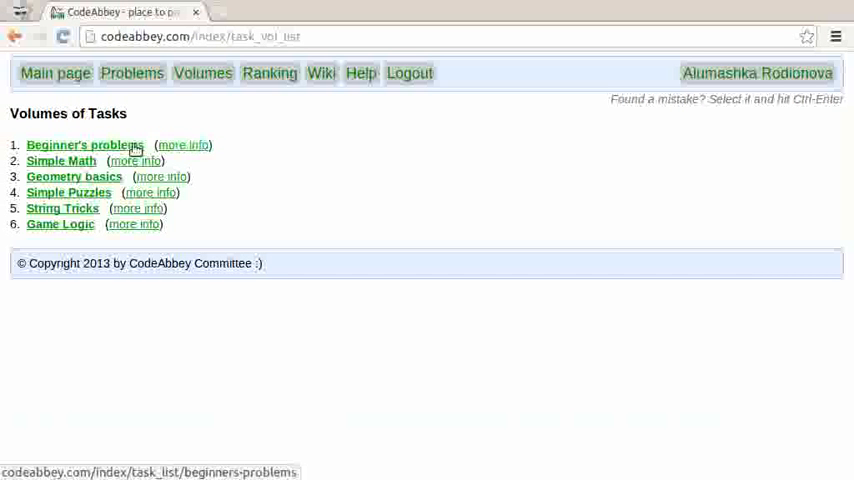
left_click(60, 224)
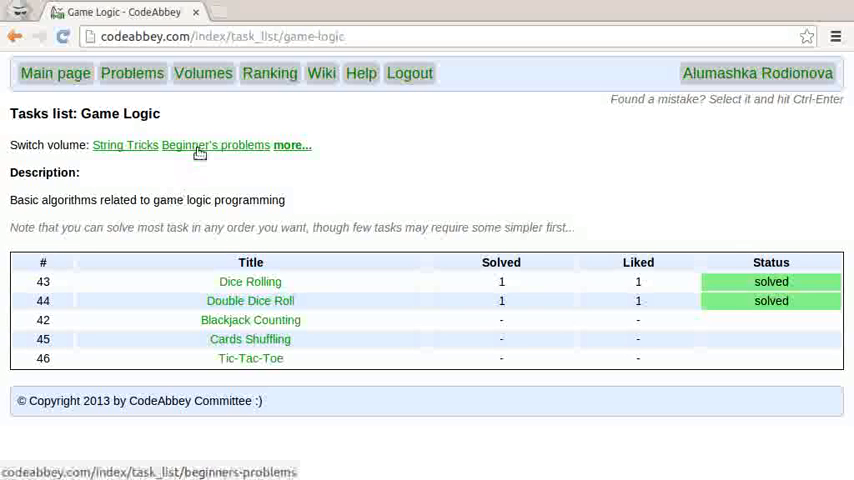
left_click(215, 145)
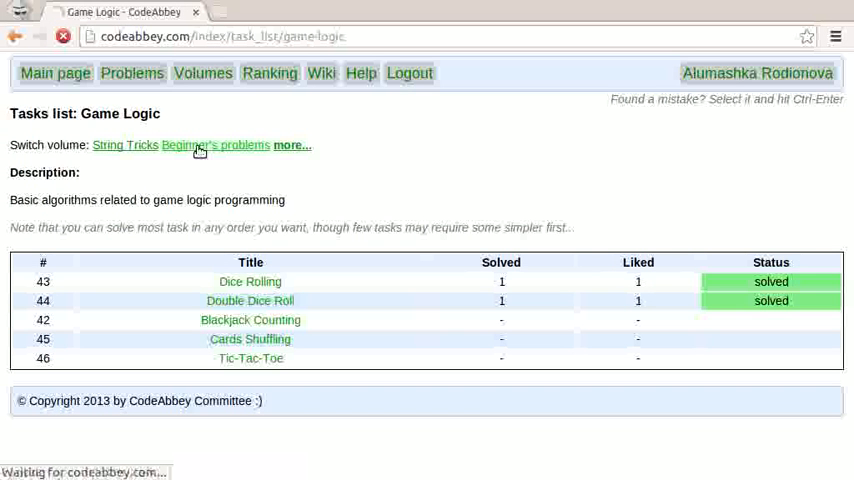
left_click(214, 145)
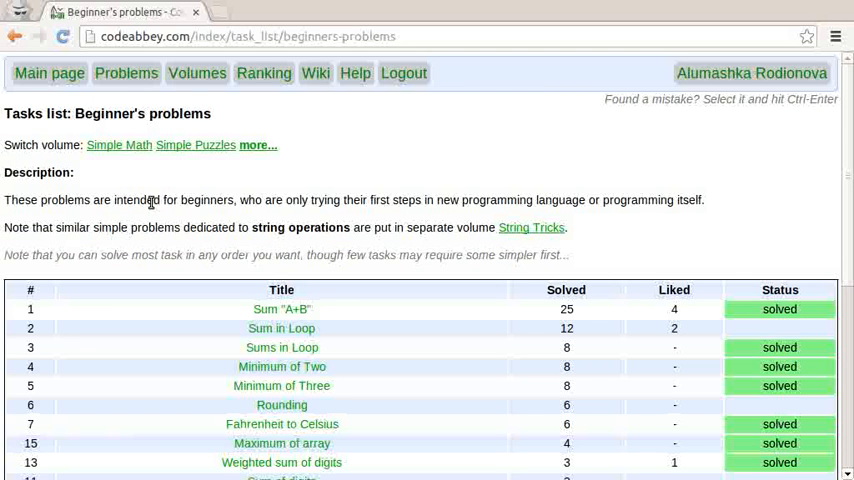
scroll("down", 3)
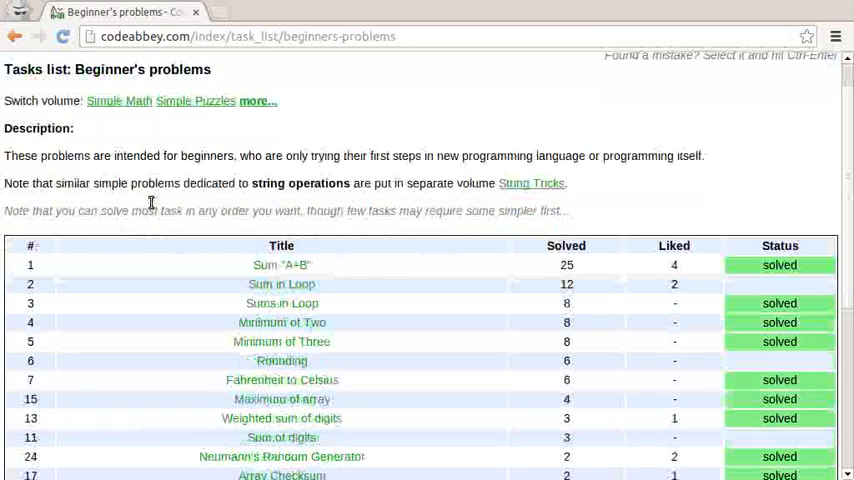
scroll("down", 3)
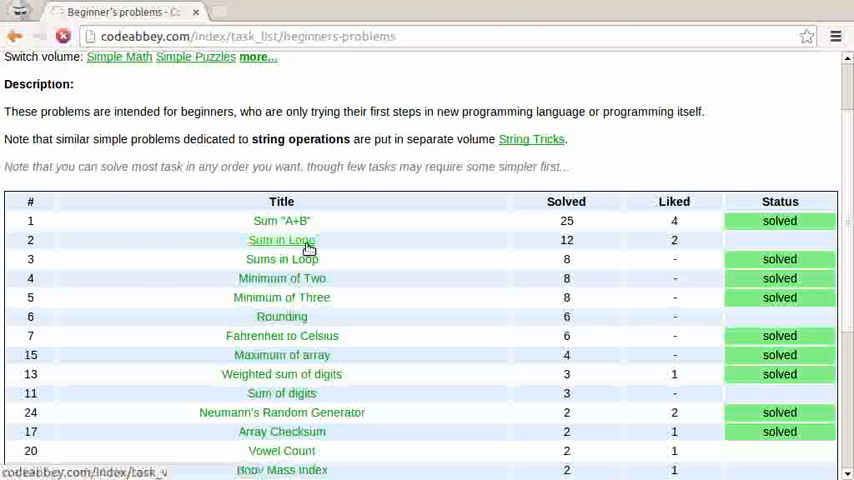
- Open the Sum in Loop task and scroll down to its test data
left_click(281, 240)
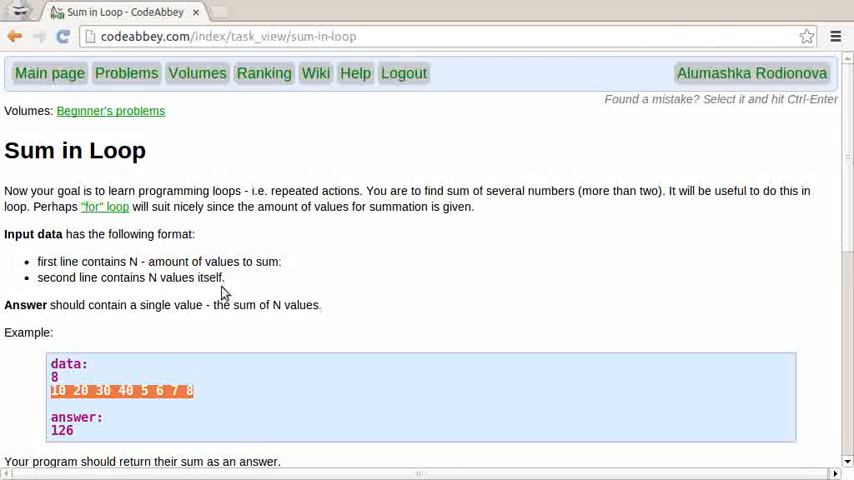
scroll("down", 3)
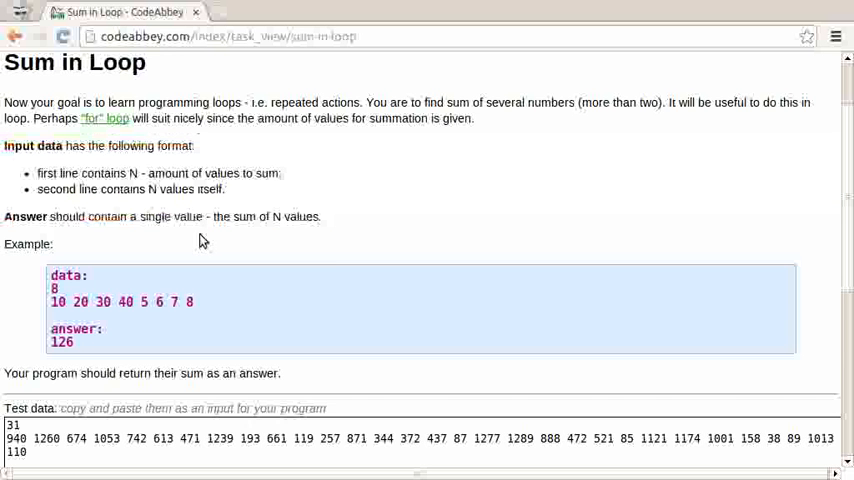
scroll("down", 3)
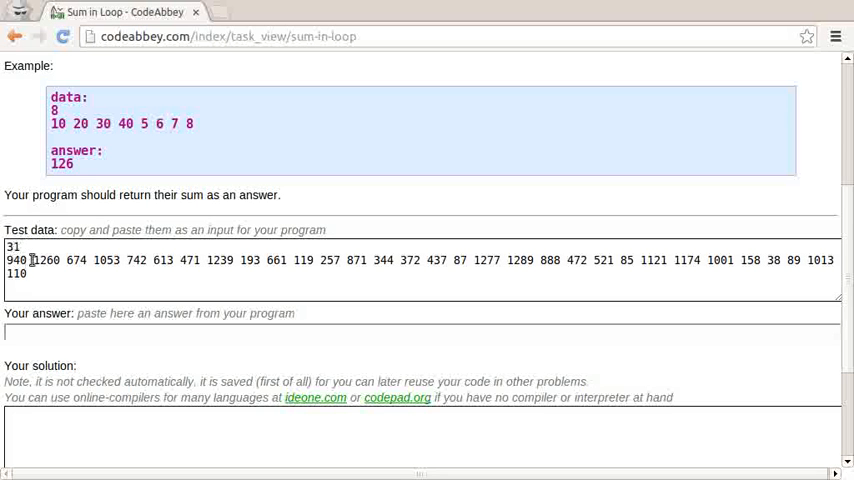
- Reload the task for fresh test data and enter the answer 1000000
left_click(63, 37)
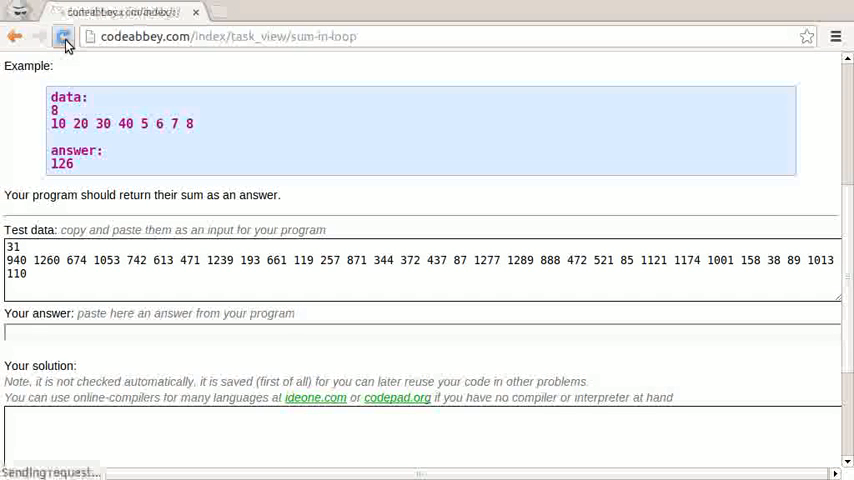
left_click(63, 36)
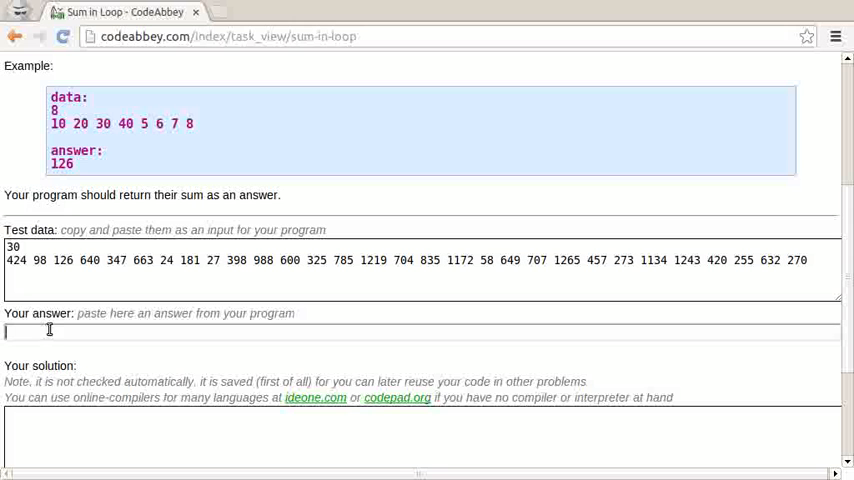
type("1000000")
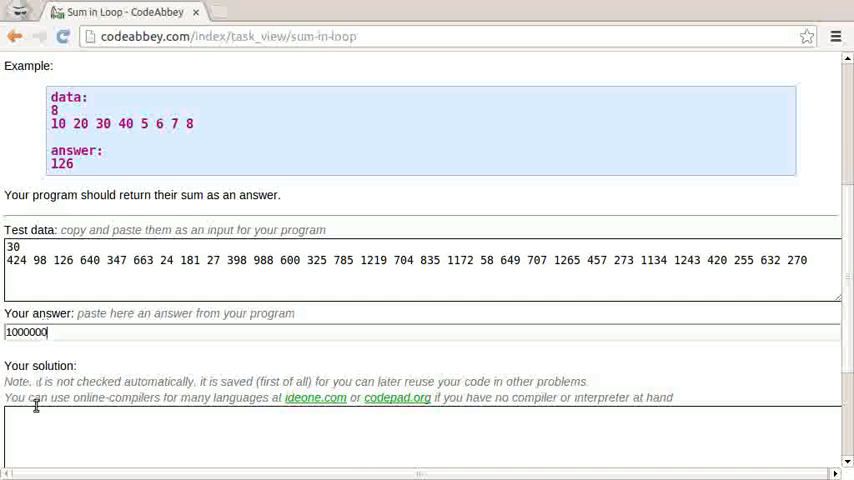
- Enter print(1000000); as the solution code
left_click(32, 417)
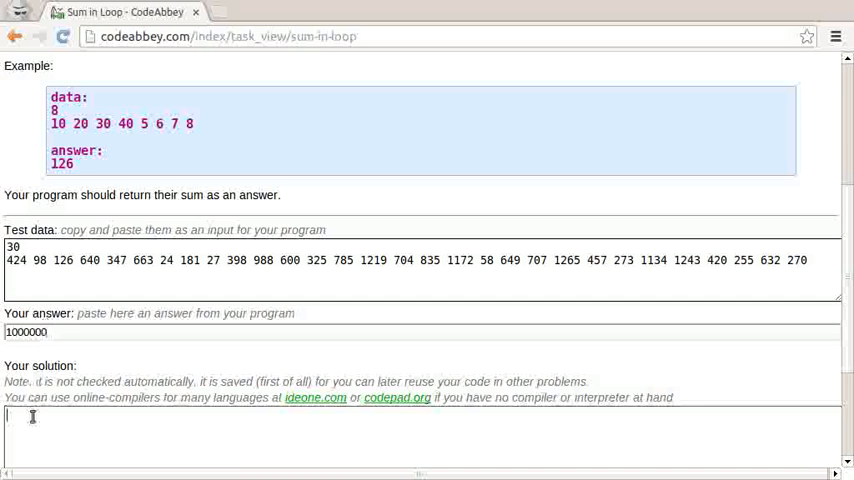
type("print(10")
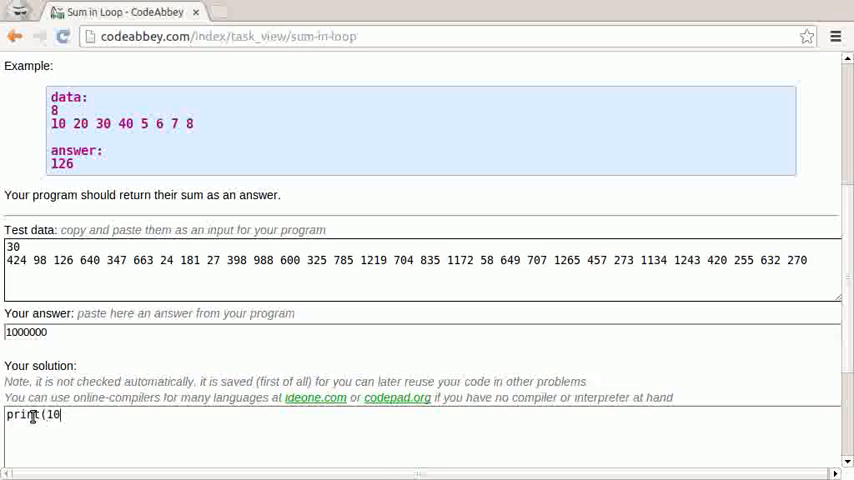
type("00000)")
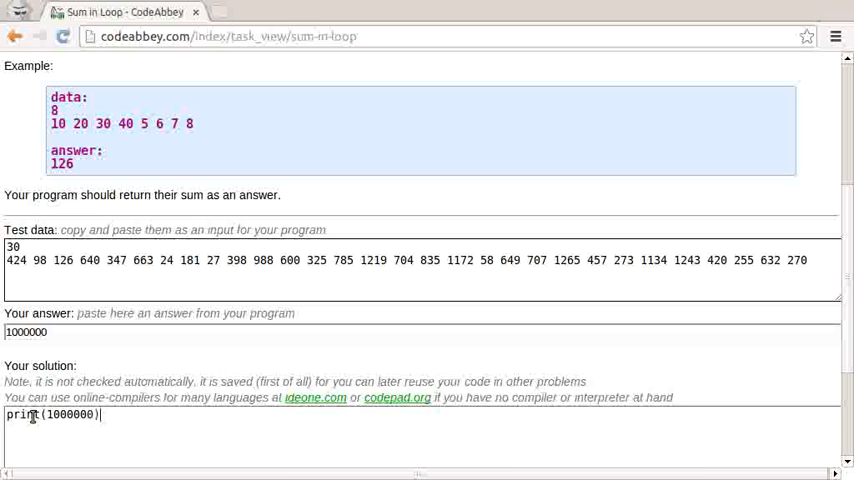
type(";")
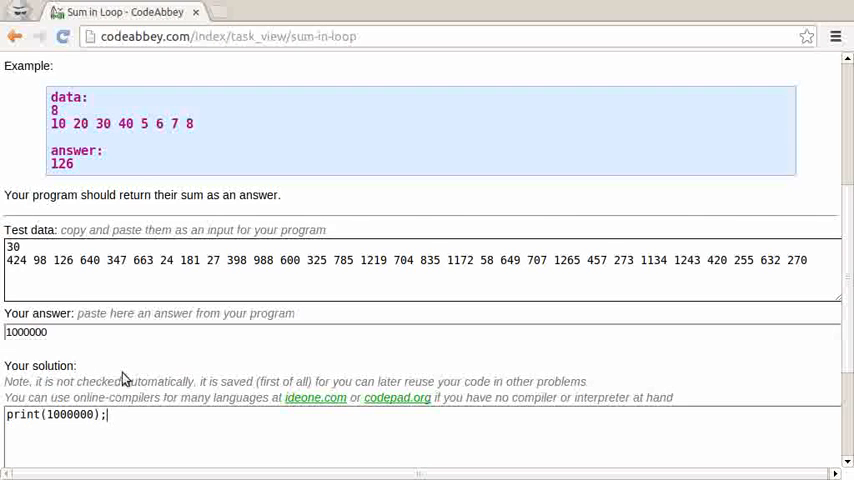
scroll("down", 3)
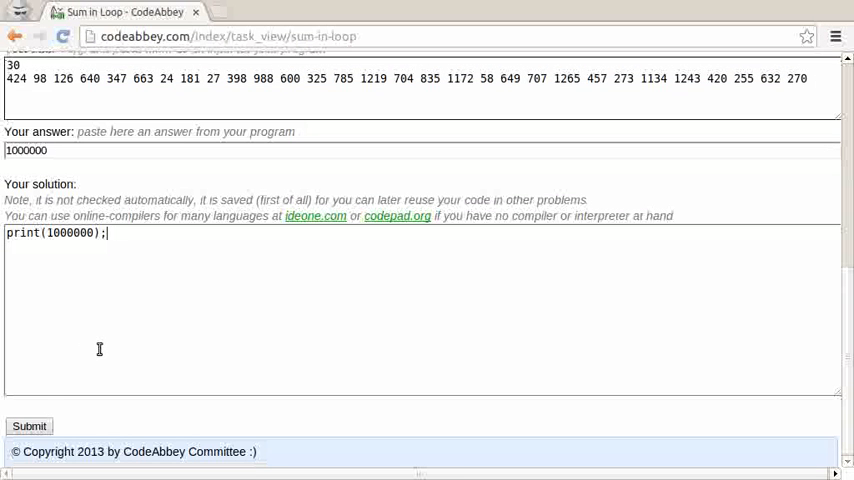
- Submit the answer, see it judged wrong (expected 16919), and retry with new data
left_click(29, 426)
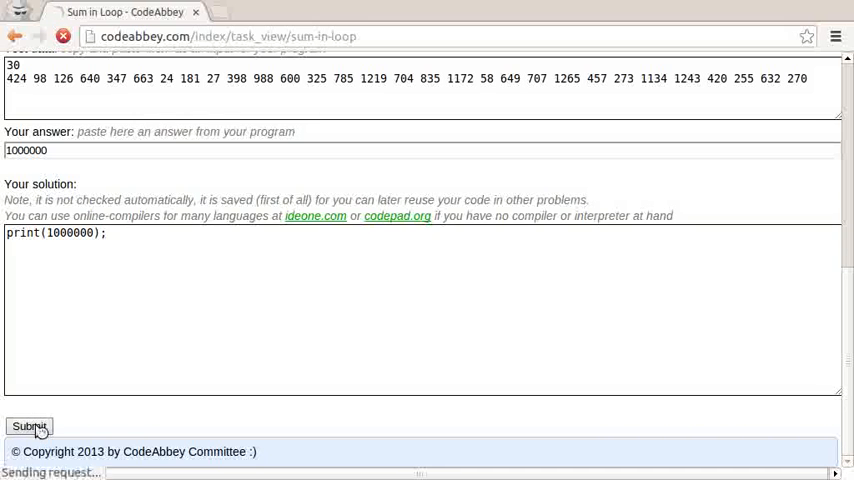
left_click(29, 426)
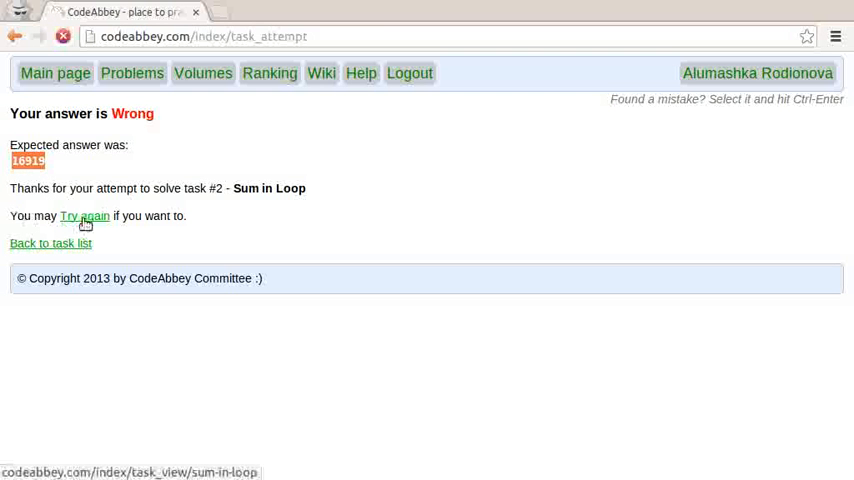
left_click(84, 216)
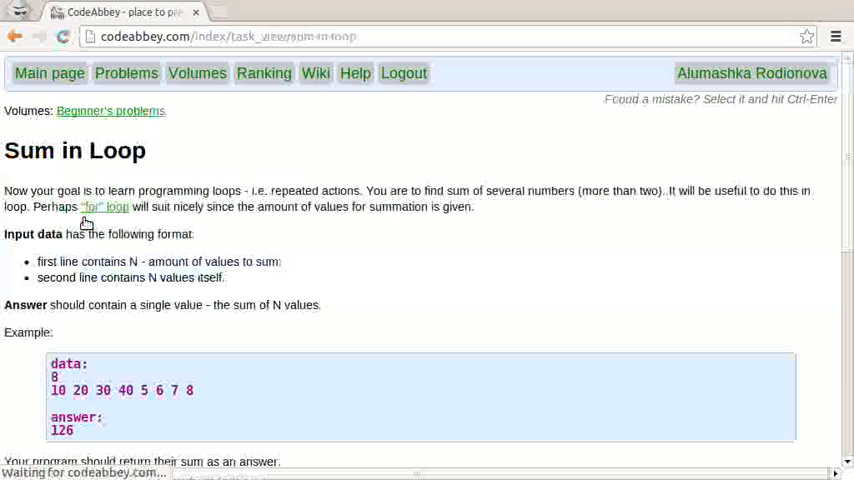
scroll("down", 3)
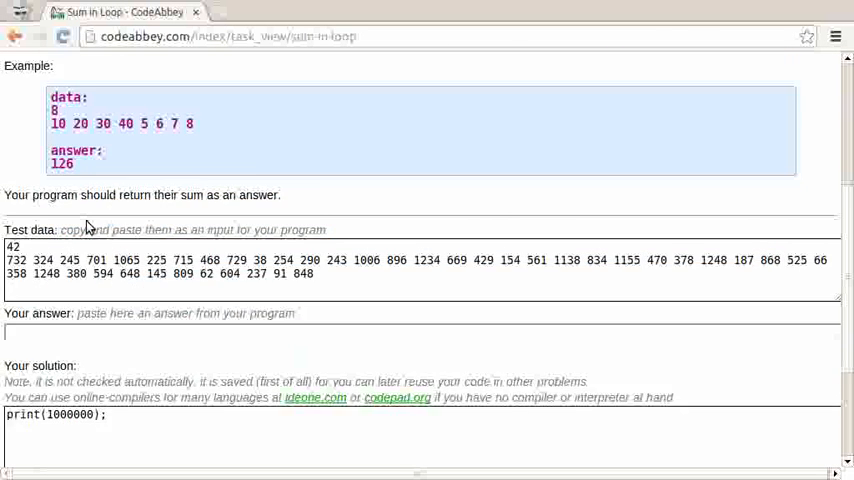
scroll("down", 3)
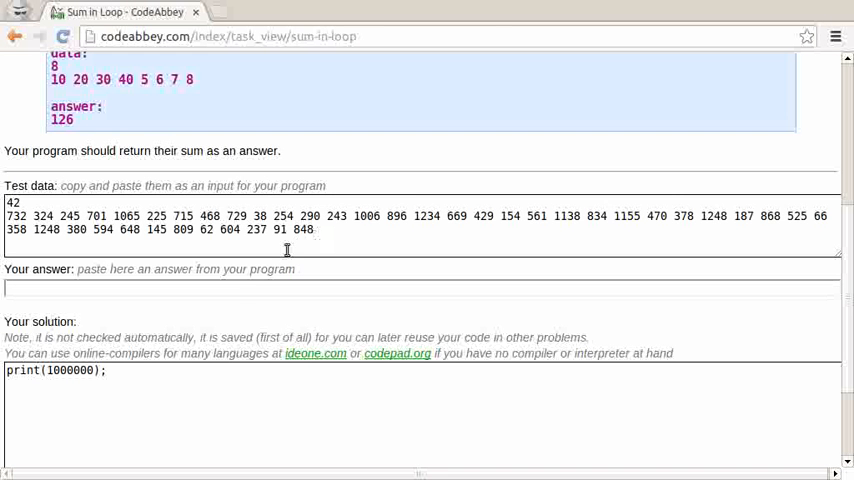
mouse_move(269, 317)
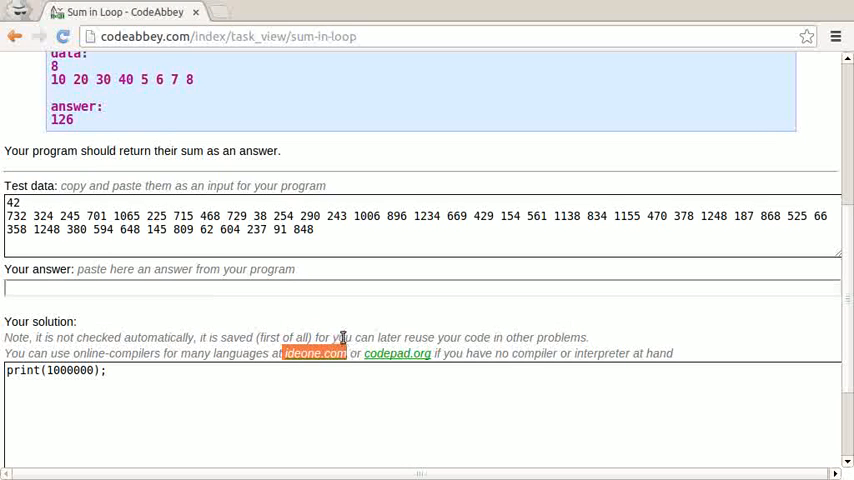
- Open the ideone.com link in a new browser tab
right_click(314, 353)
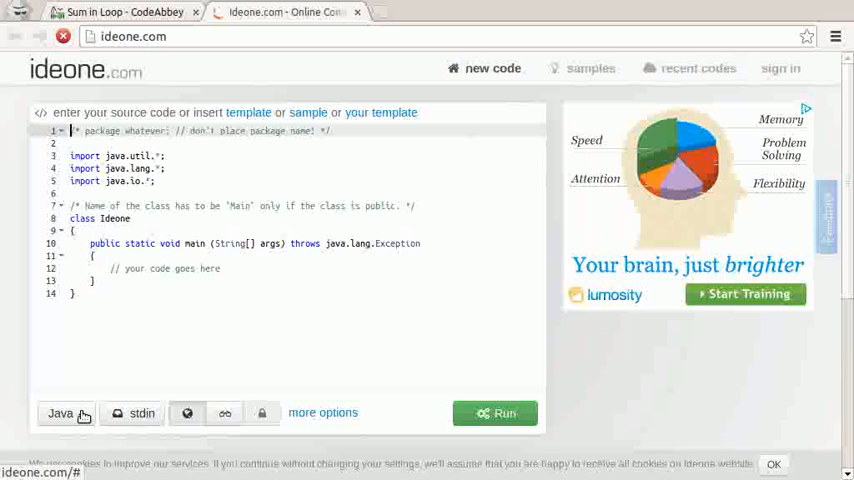
- Set Ideone's language to Python 3 and reveal the stdin input field
left_click(66, 413)
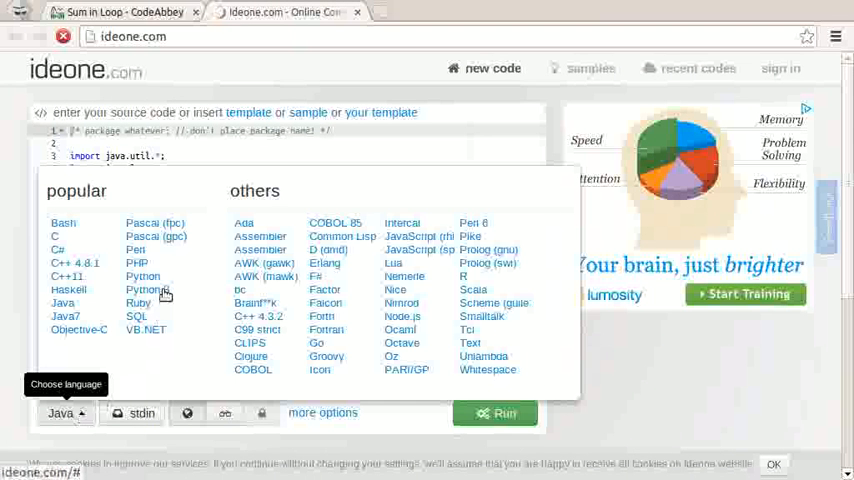
left_click(142, 289)
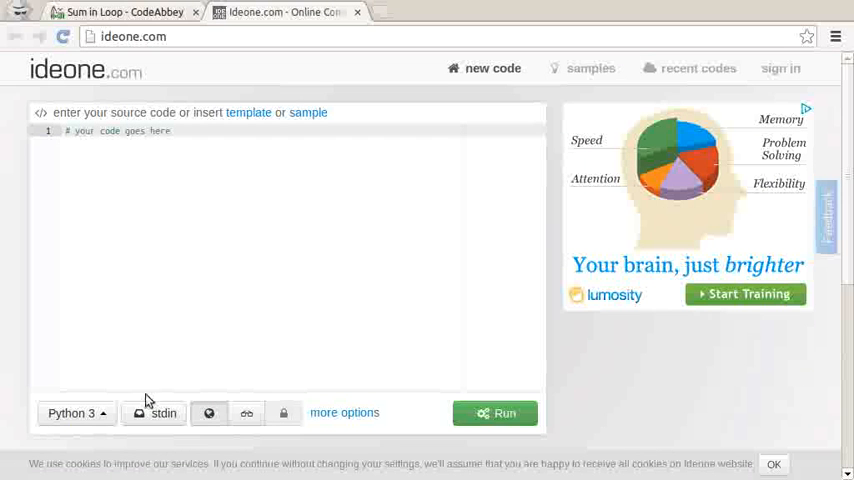
left_click(155, 413)
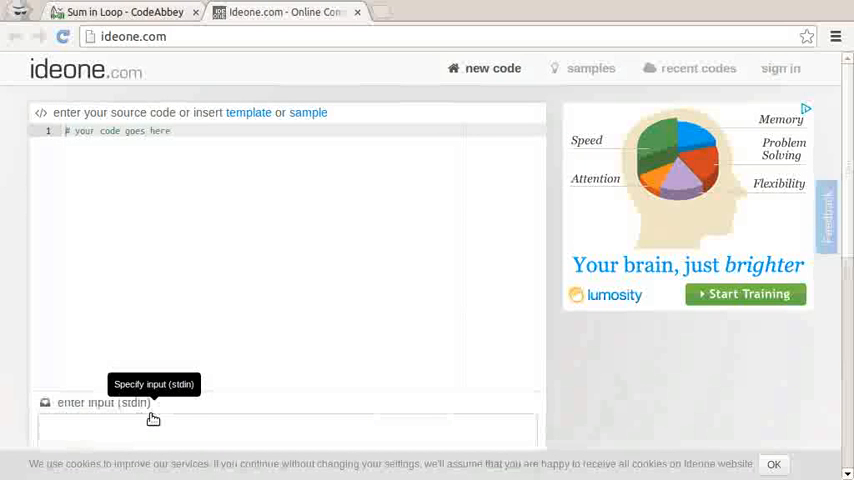
scroll("down", 3)
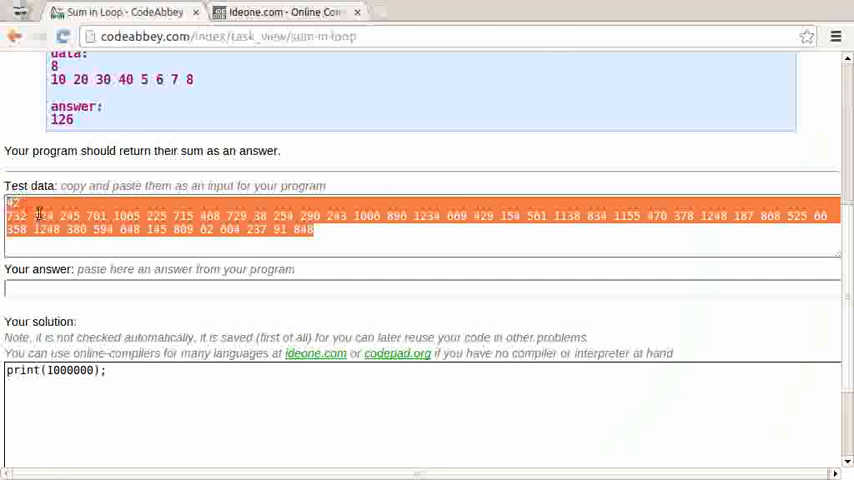
- Paste CodeAbbey's 42-number test data into Ideone's stdin field
right_click(65, 218)
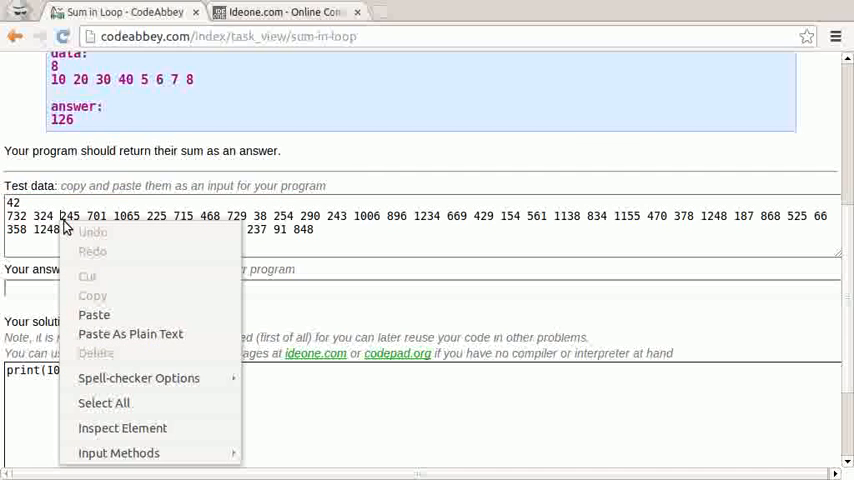
mouse_move(104, 402)
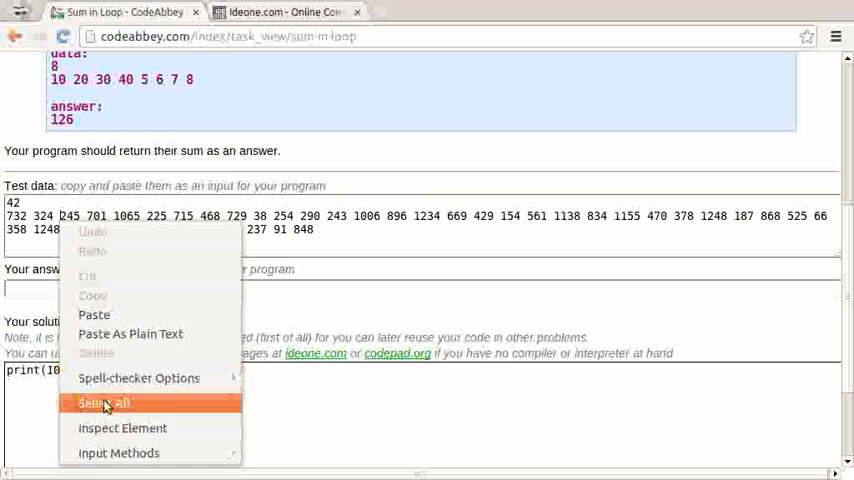
left_click(104, 403)
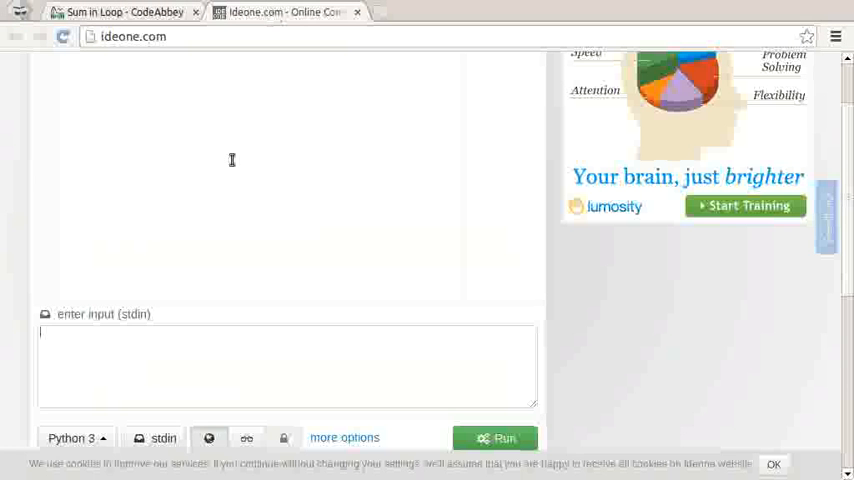
right_click(232, 160)
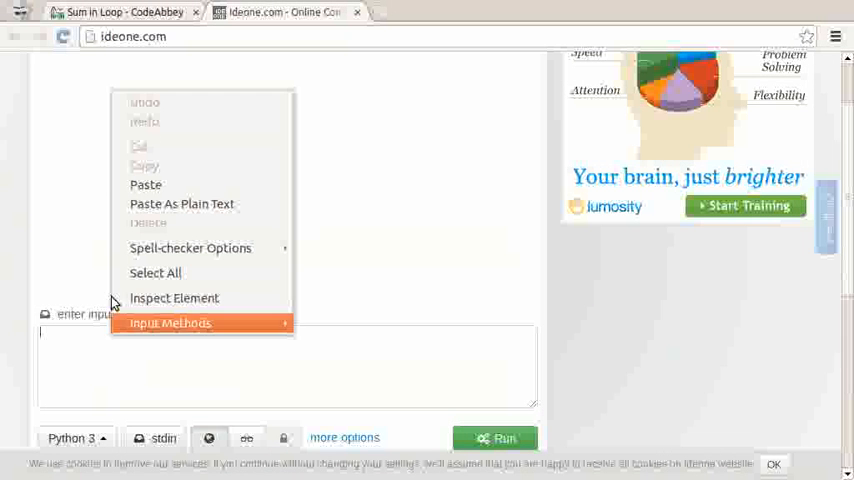
left_click(145, 184)
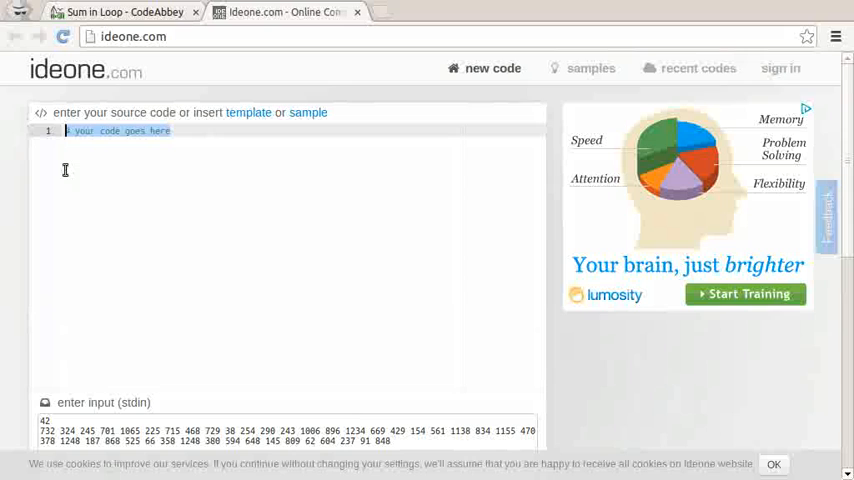
- Write n = int(input()), vals = [int(x) for x in input().split()], and for i in range(n):
type("n = std")
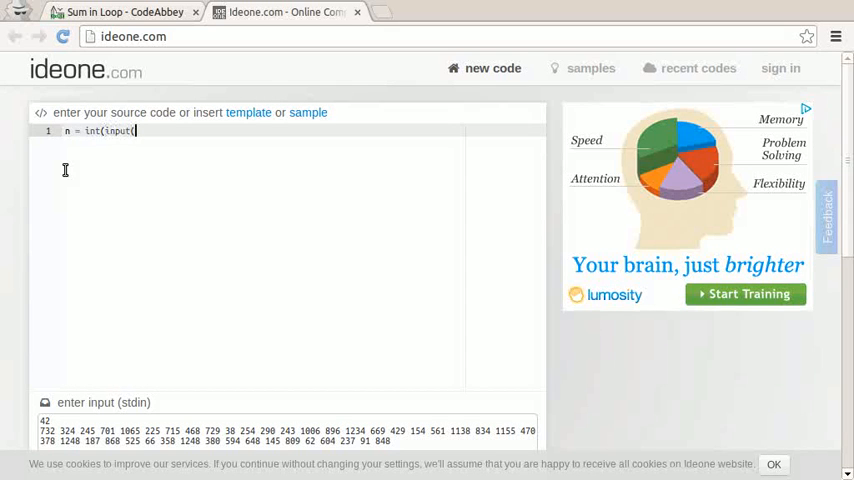
type("))")
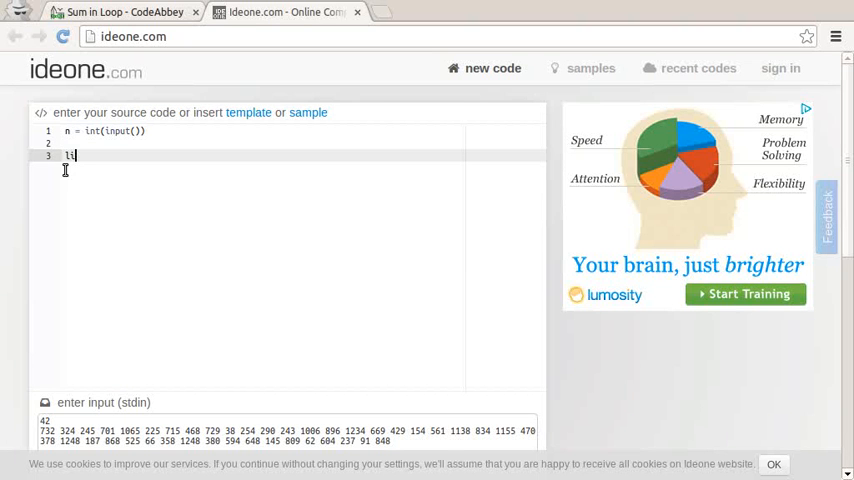
type("vals =")
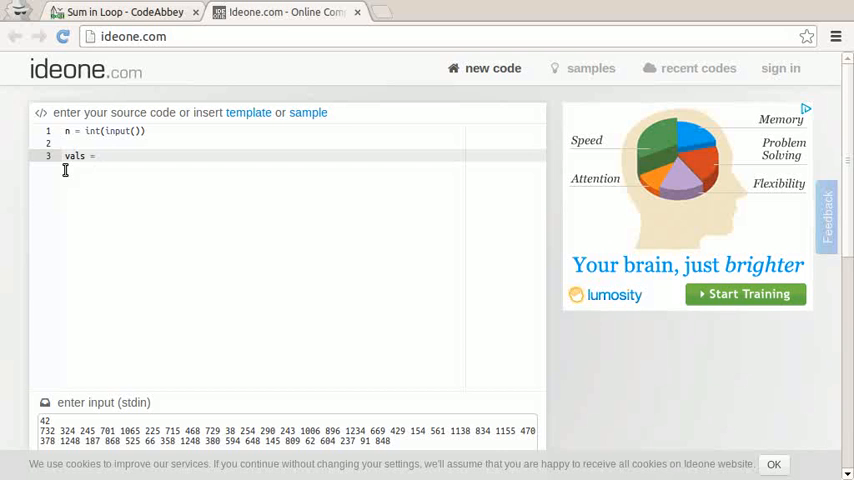
type("[in")
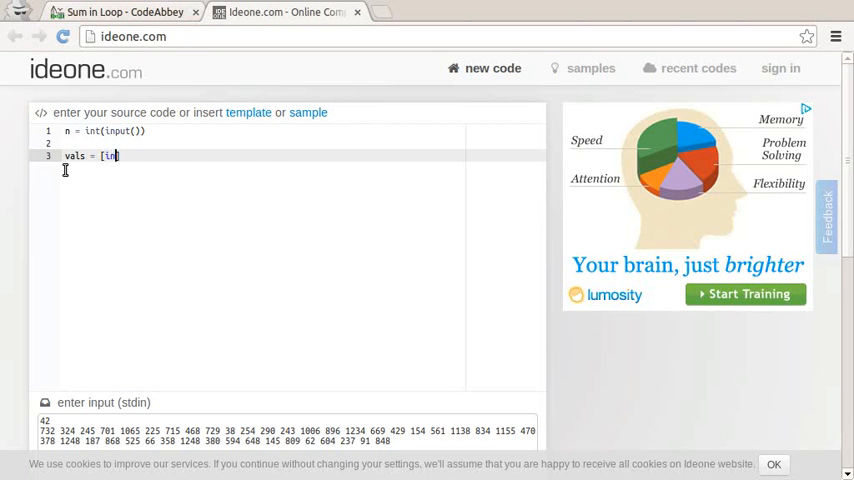
type("put]")
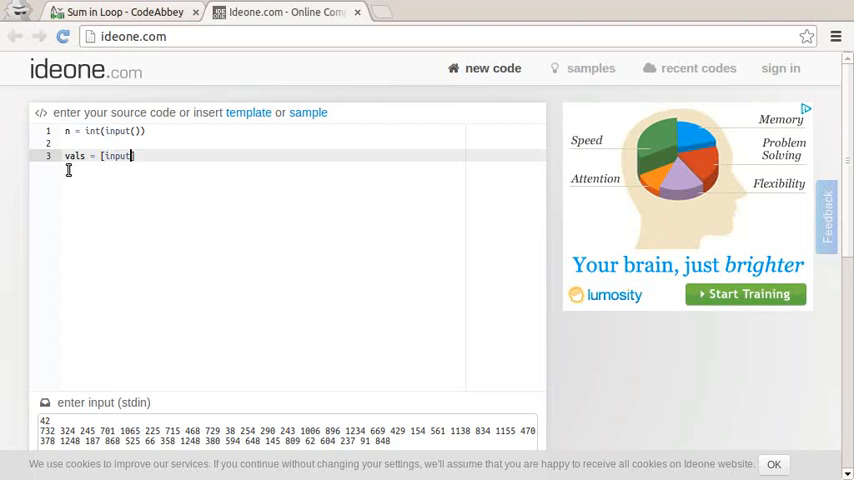
type(").split()]")
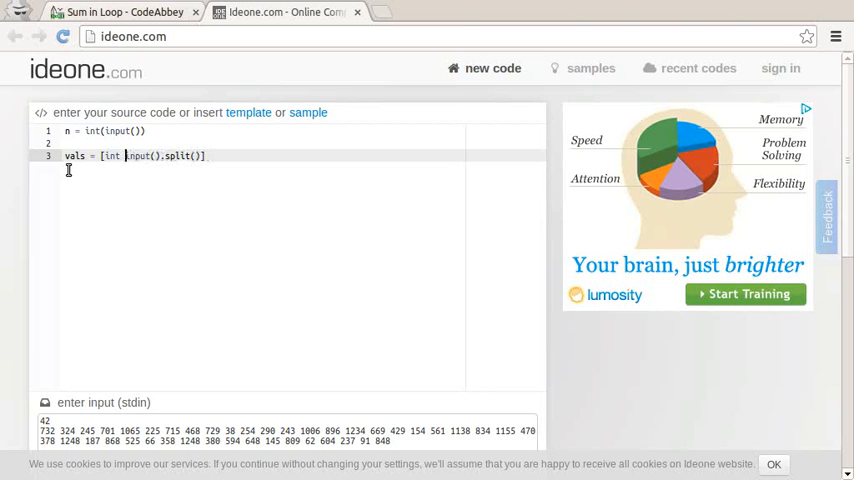
type("(x) for x in")
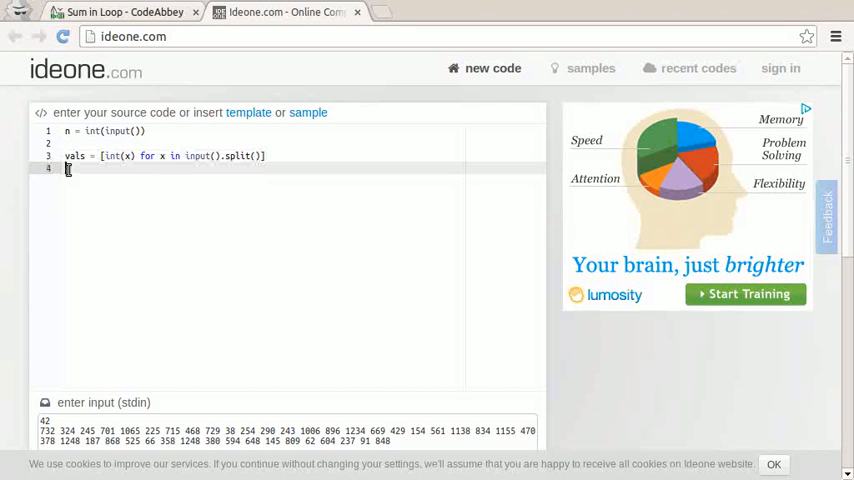
type("for i i")
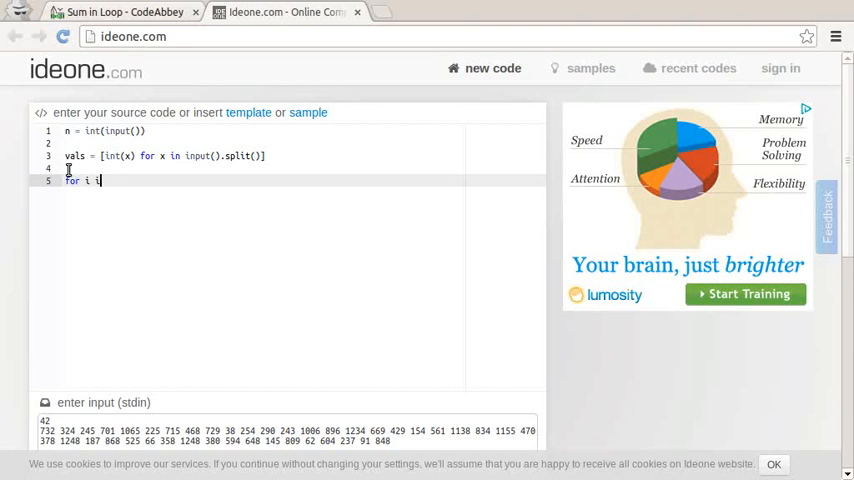
type("n range(n):")
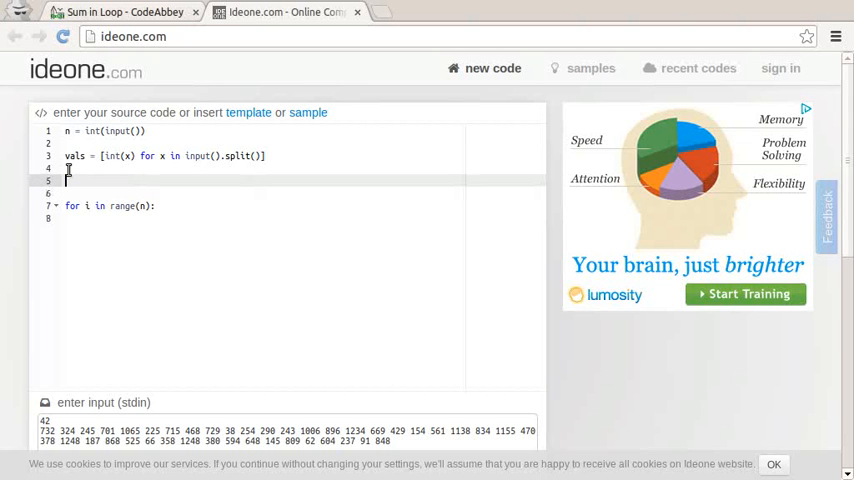
- Add s = 0, s += vals[i] inside the loop, and print(s)
type("su")
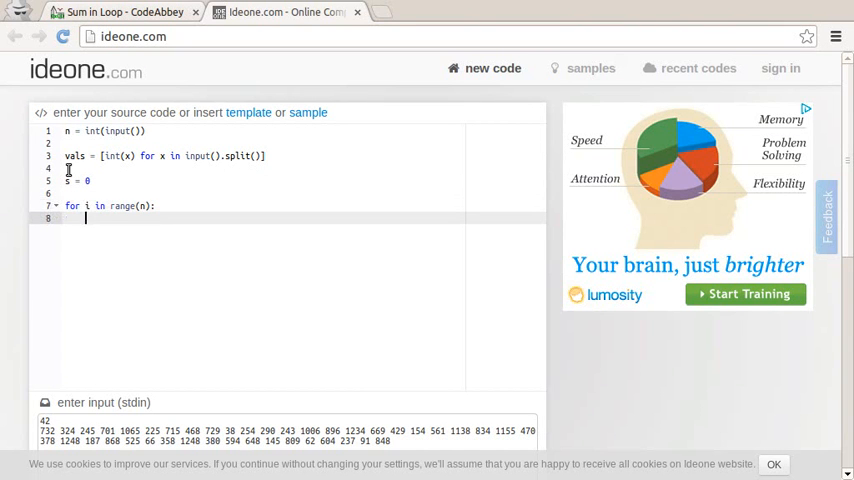
type("s +=")
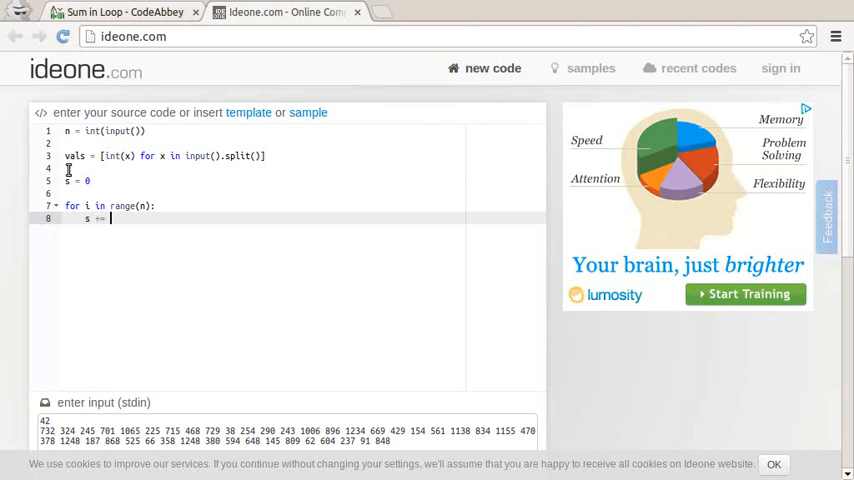
type("vals")
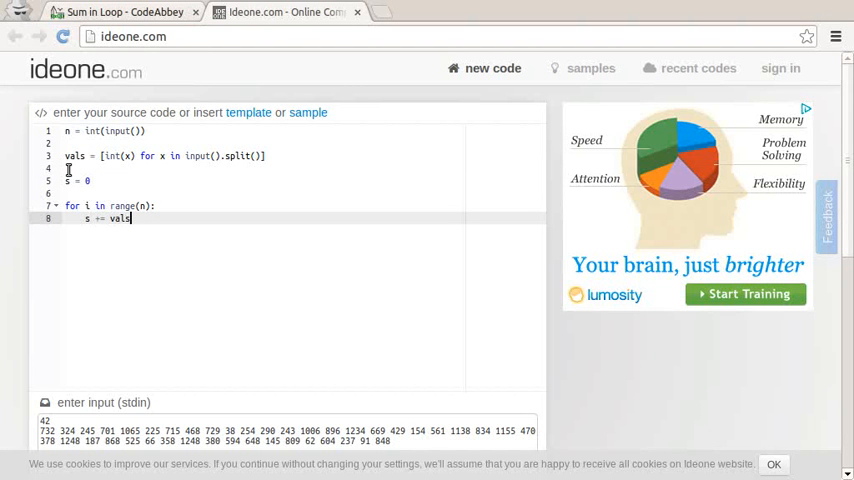
type("[i]")
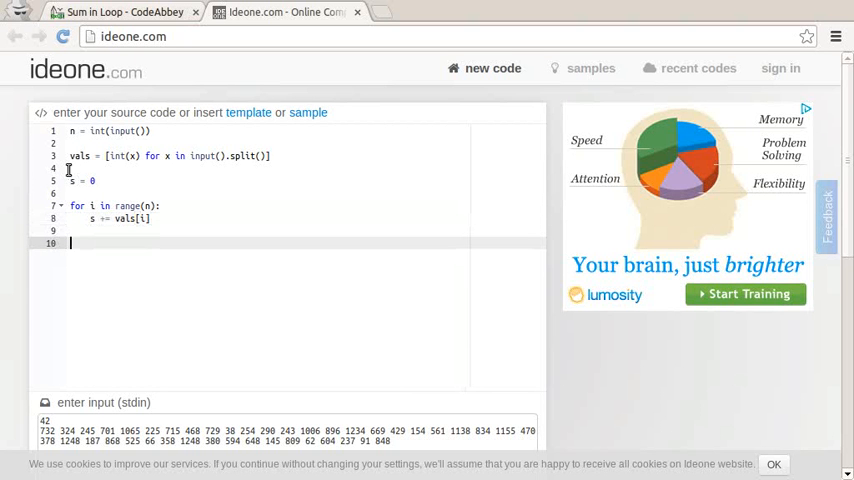
type("print(")
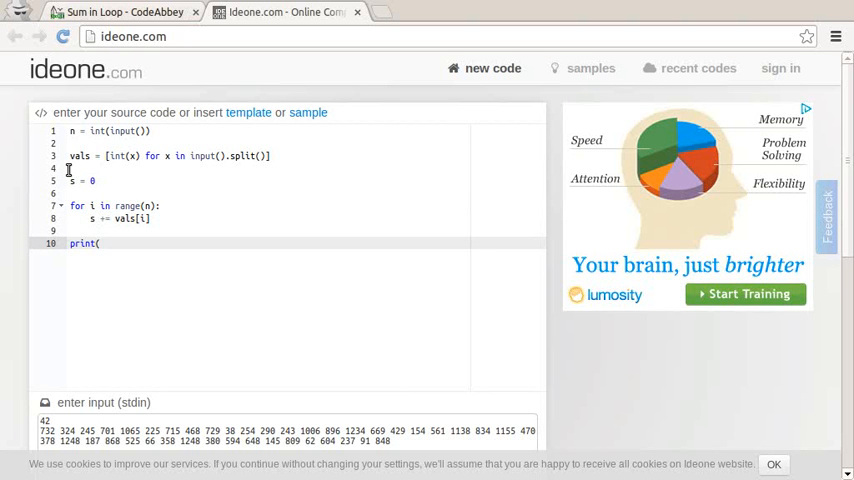
type("s)")
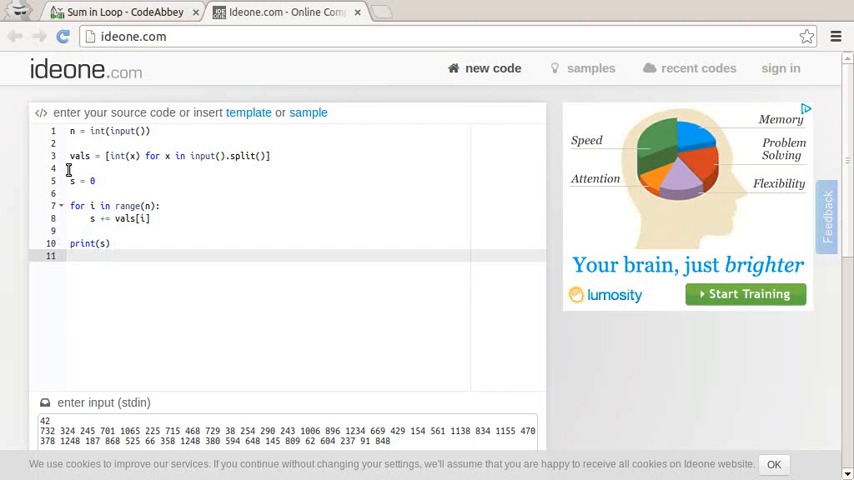
scroll("down", 3)
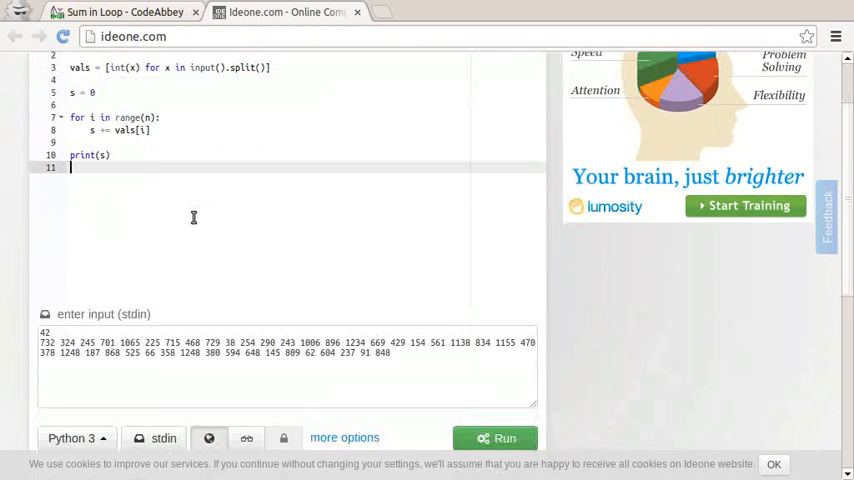
- Run the script on Ideone and select the 23871 output value
scroll("down", 3)
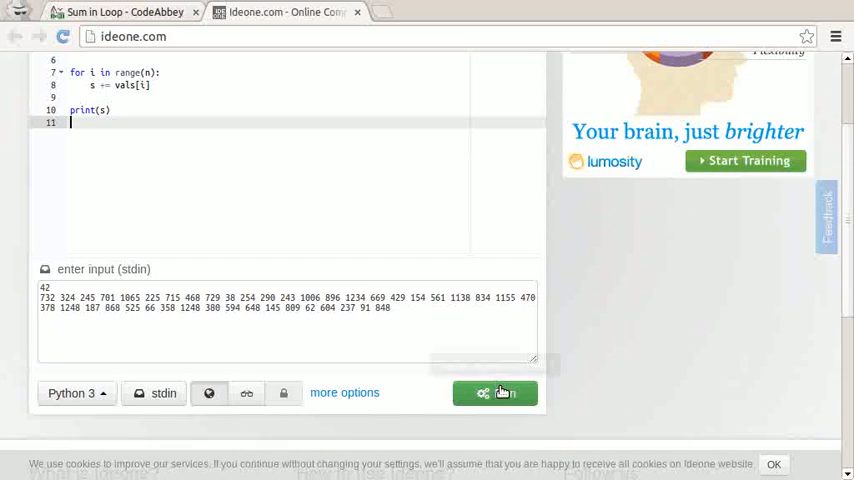
left_click(494, 392)
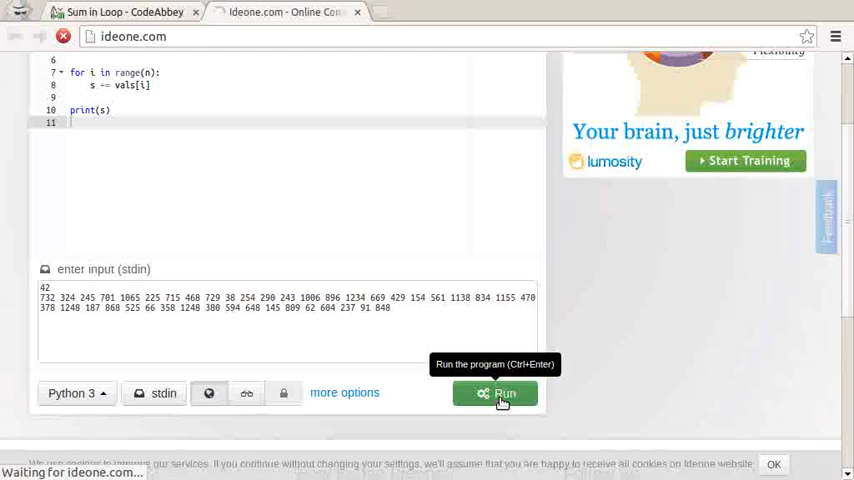
left_click(495, 393)
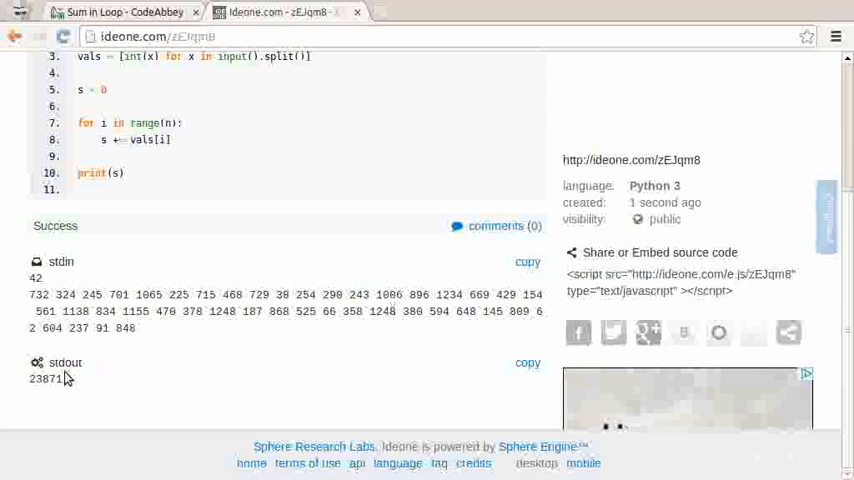
double_click(45, 378)
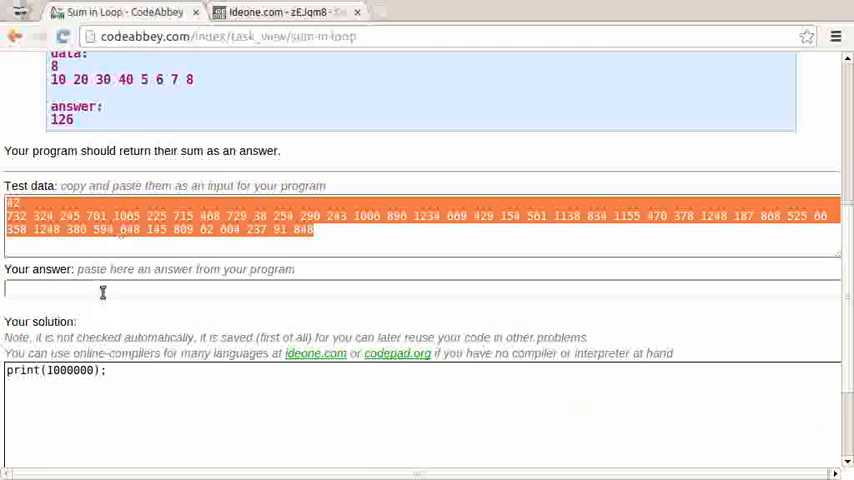
- Enter 23871 as the Sum in Loop answer and return to the Ideone script
type("23871")
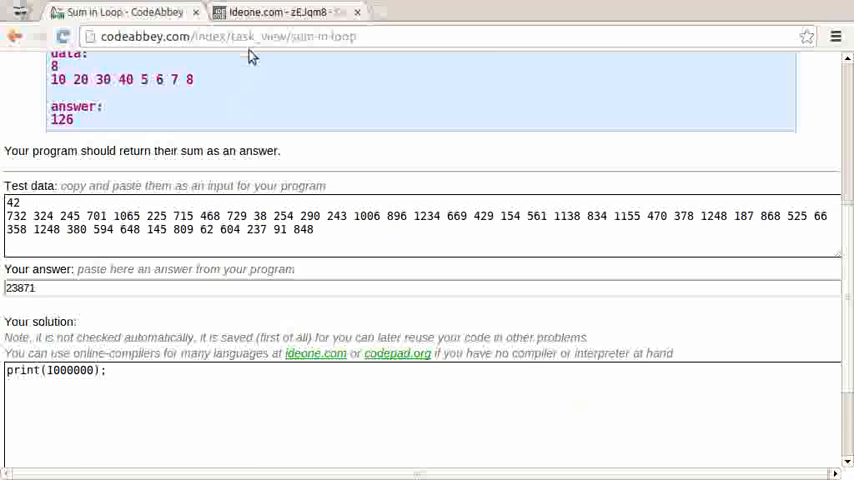
left_click(280, 11)
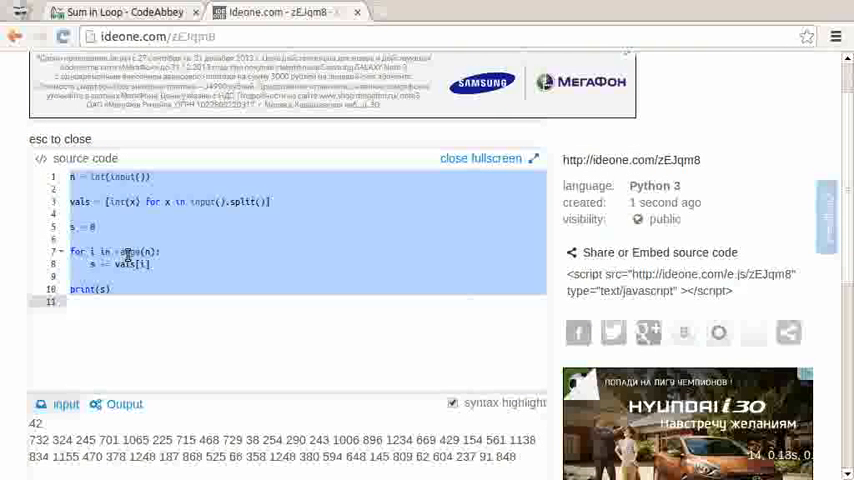
- Copy the Python summing script from Ideone into CodeAbbey's solution box
right_click(120, 258)
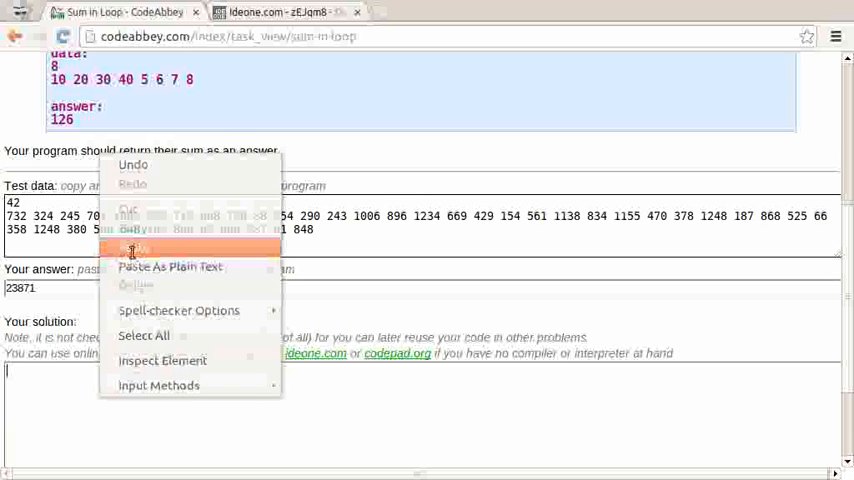
left_click(133, 247)
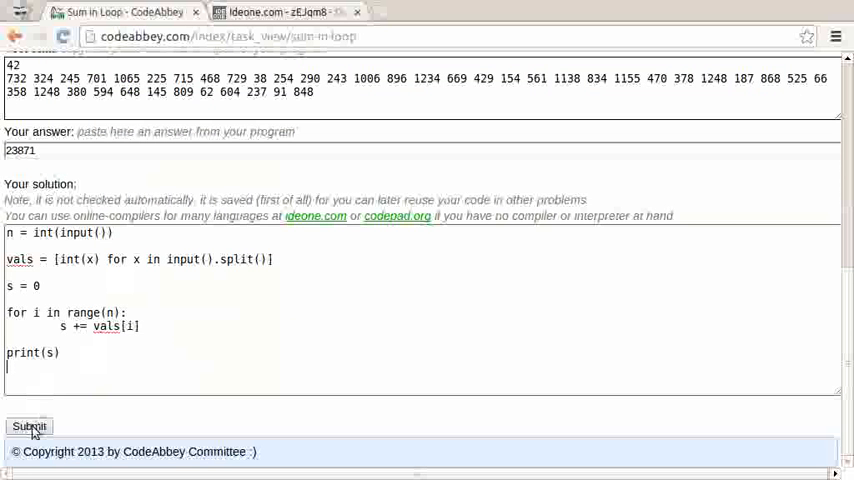
- Submit answer 23871 with its solution and highlight the 'Your answer is Correct' message
left_click(28, 426)
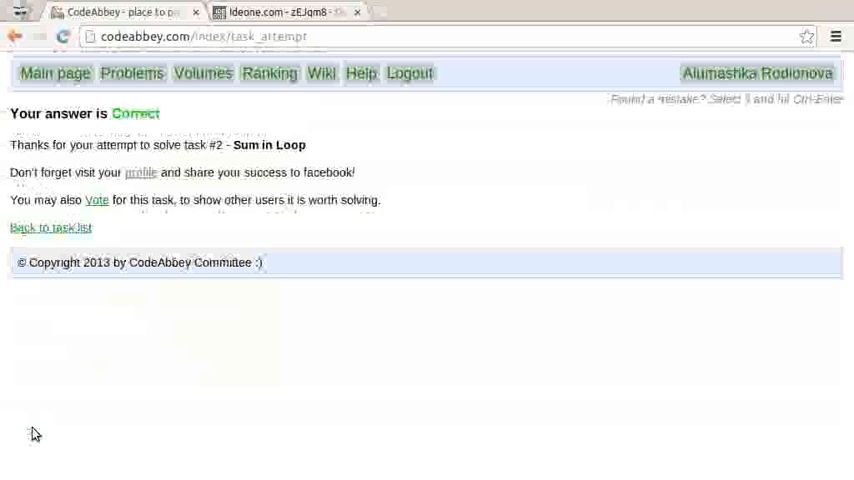
left_click_drag(10, 144, 165, 144)
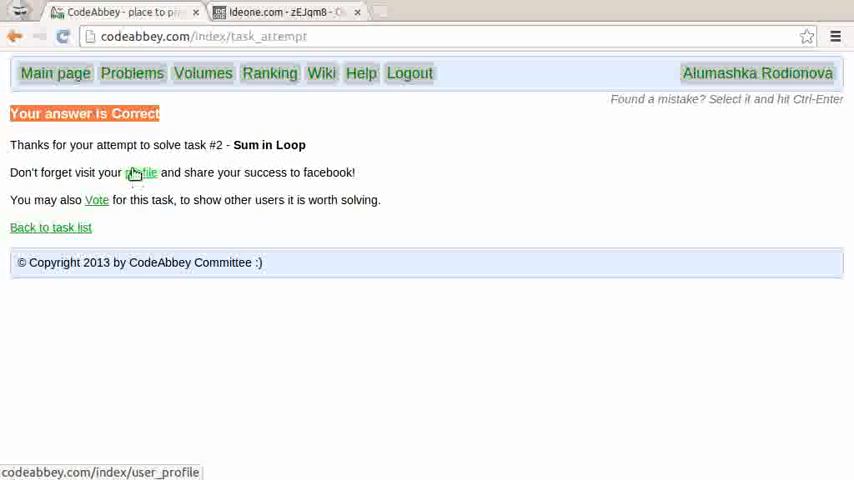
mouse_move(80, 177)
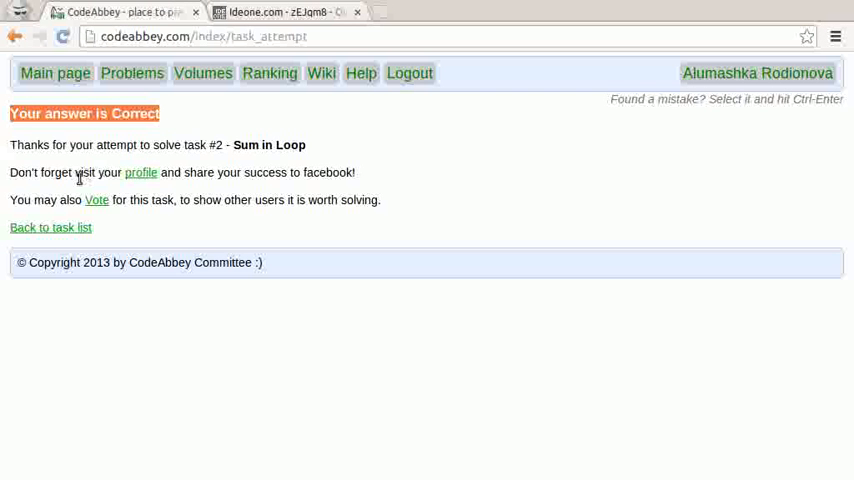
left_click(50, 227)
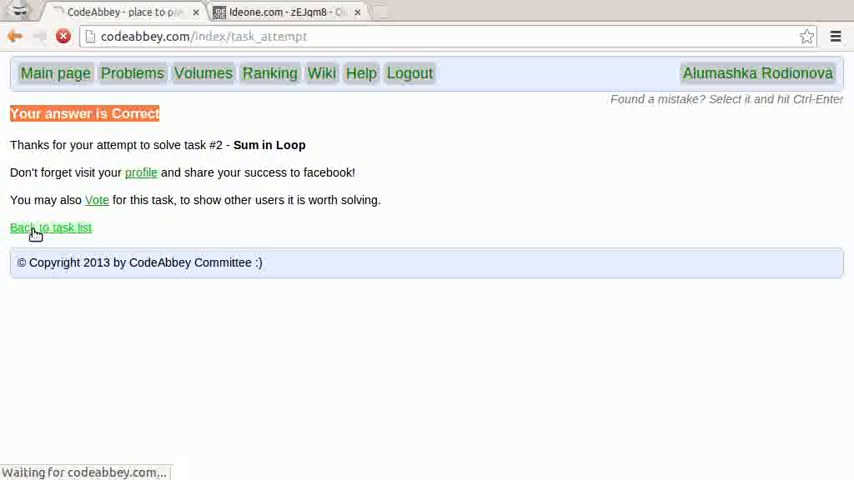
- Return to the beginner task list and reopen Sum in Loop with fresh 43-value test data
left_click(50, 227)
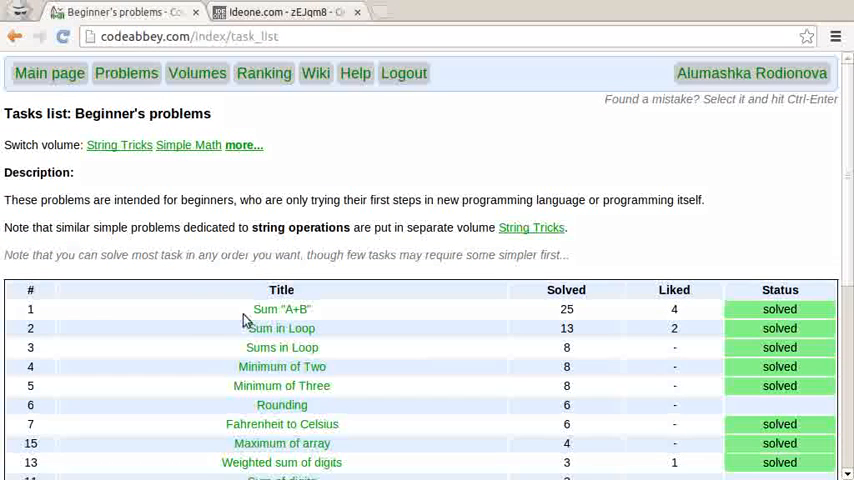
left_click(281, 328)
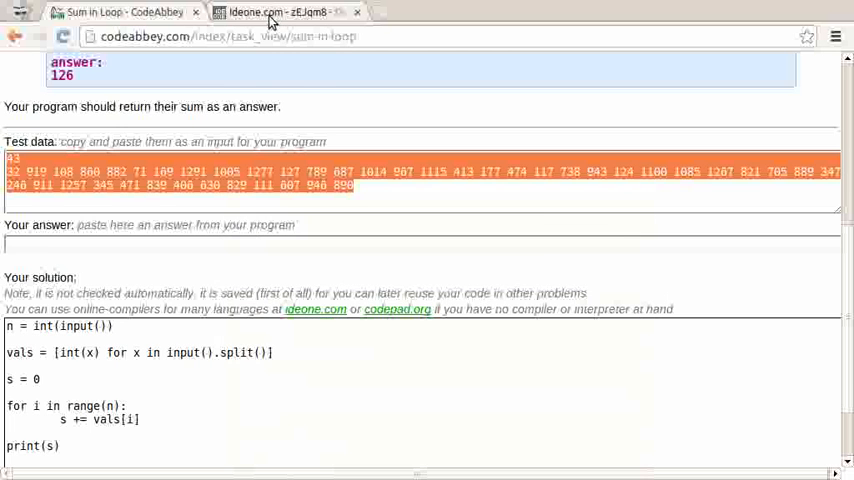
- Run the one-line sum script on the new test data in Ideone and select the output 29001
left_click(280, 11)
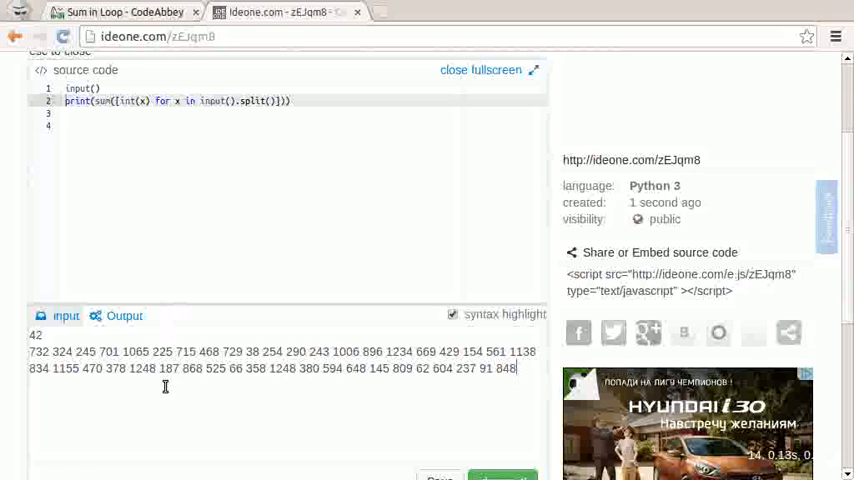
right_click(165, 387)
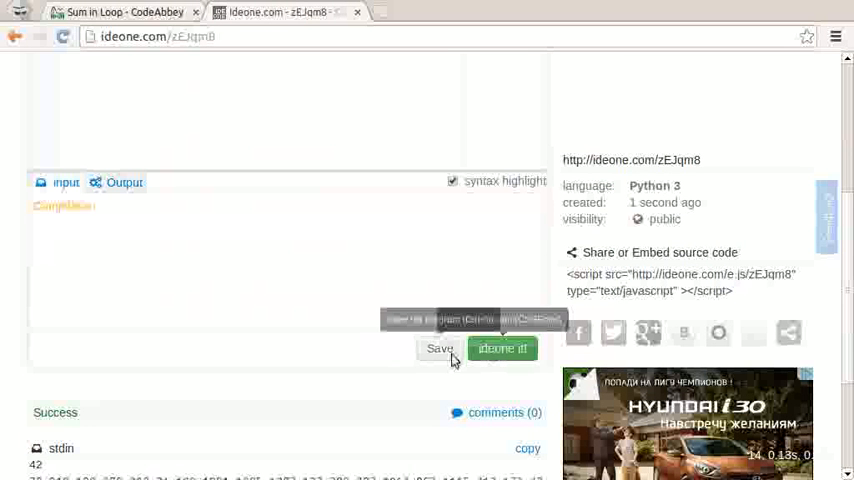
left_click(503, 348)
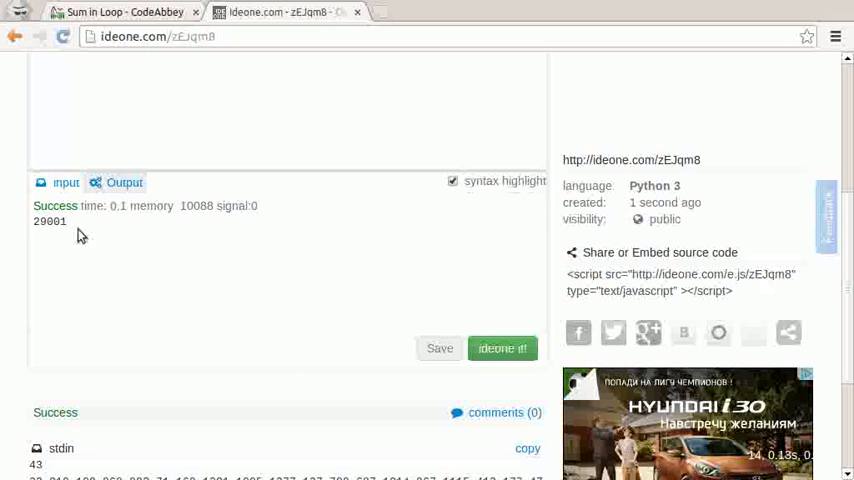
double_click(49, 221)
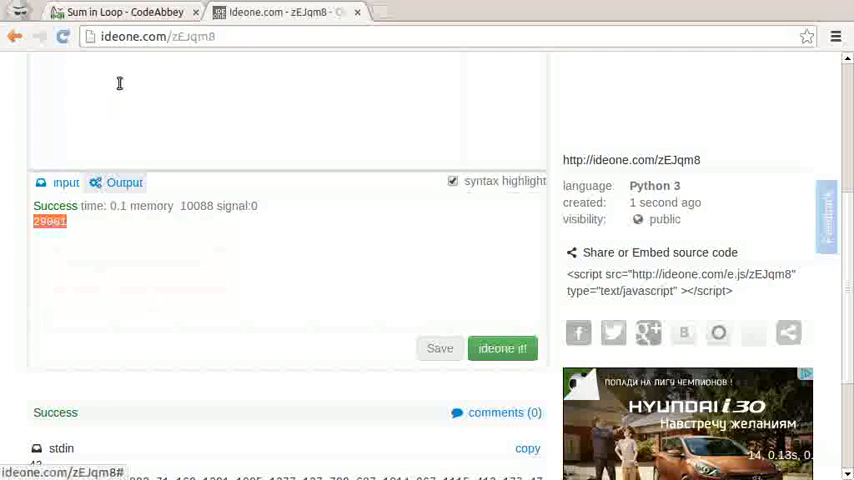
- Resubmit Sum in Loop with answer 29001 and the one-line sum solution
left_click(120, 12)
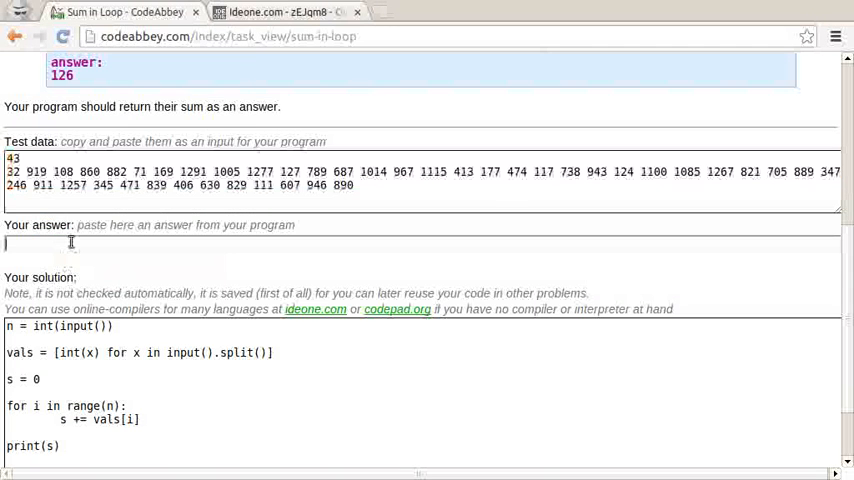
type("29001")
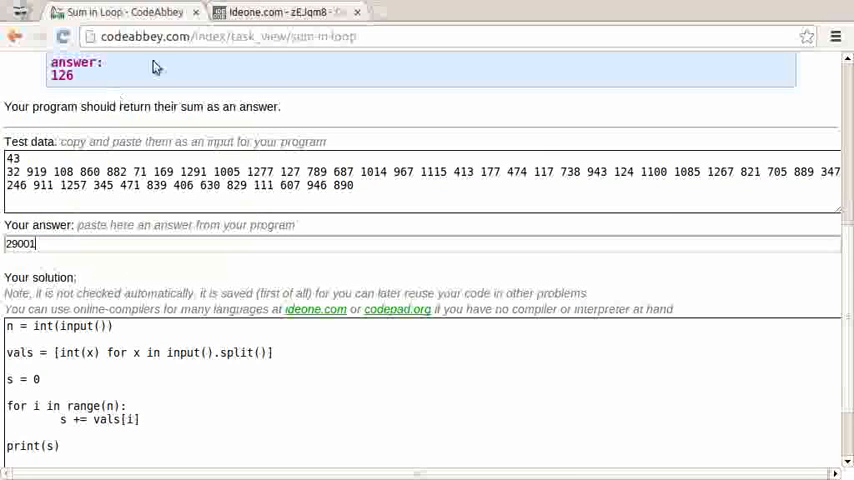
left_click(277, 12)
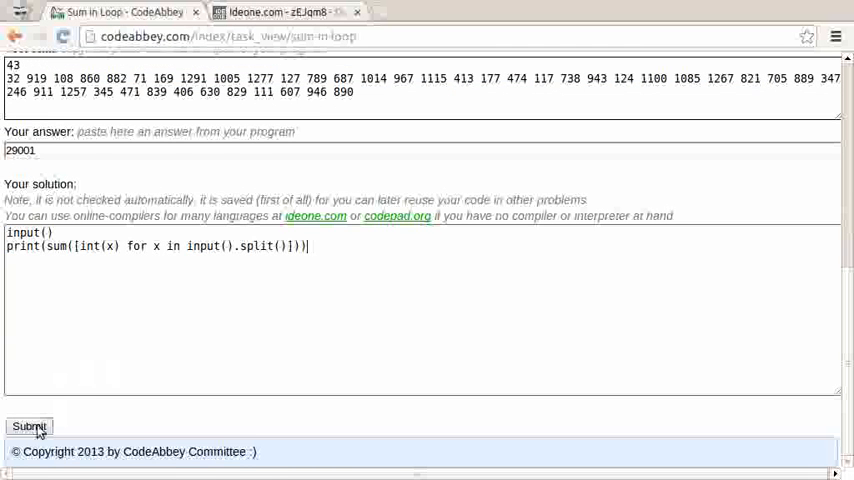
left_click(28, 427)
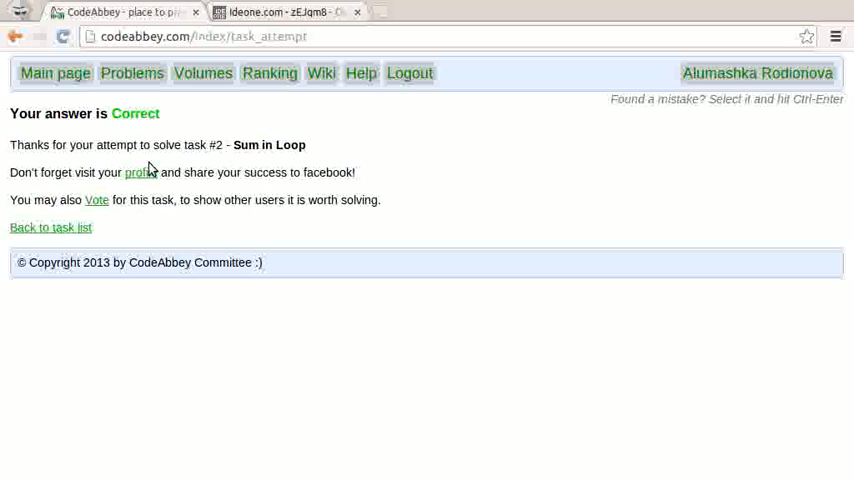
- Open the user profile listing 16 solved tasks and 7 failed submissions
left_click(139, 172)
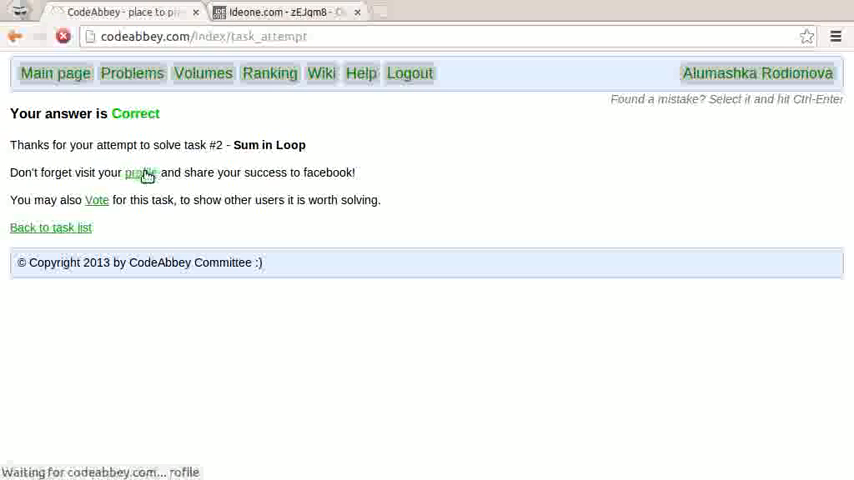
left_click(140, 172)
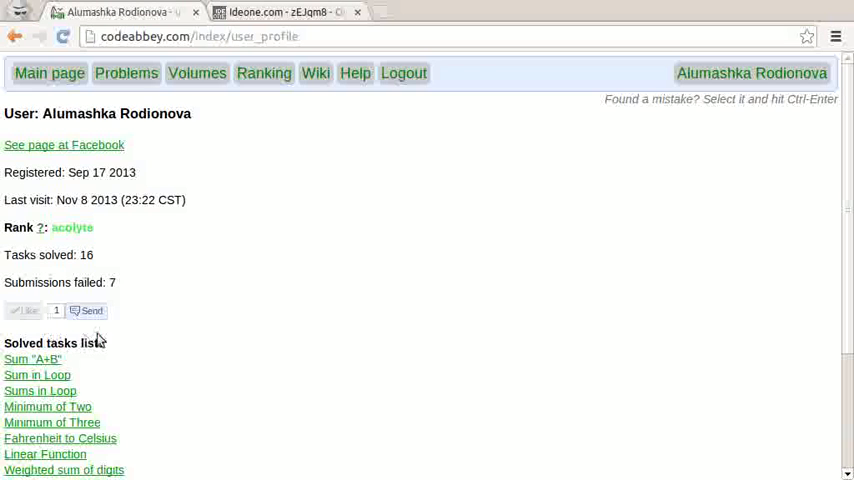
mouse_move(117, 318)
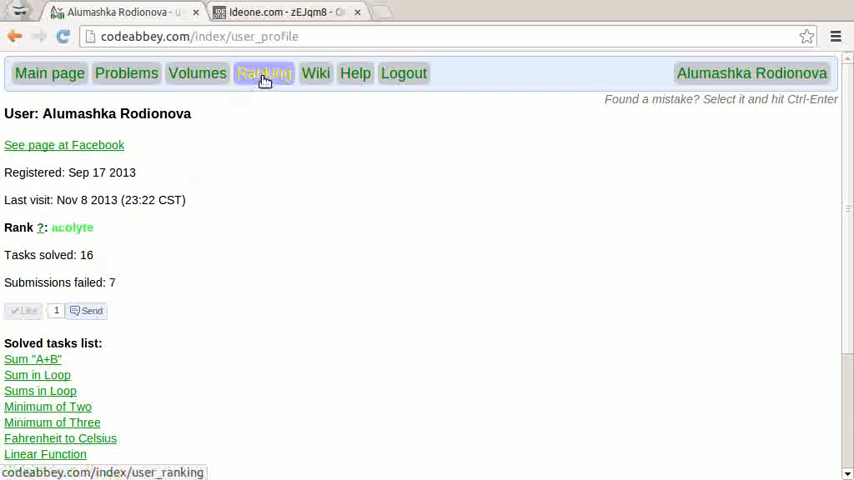
- Check the user ranking table, then open the wiki page explaining ranks
left_click(264, 72)
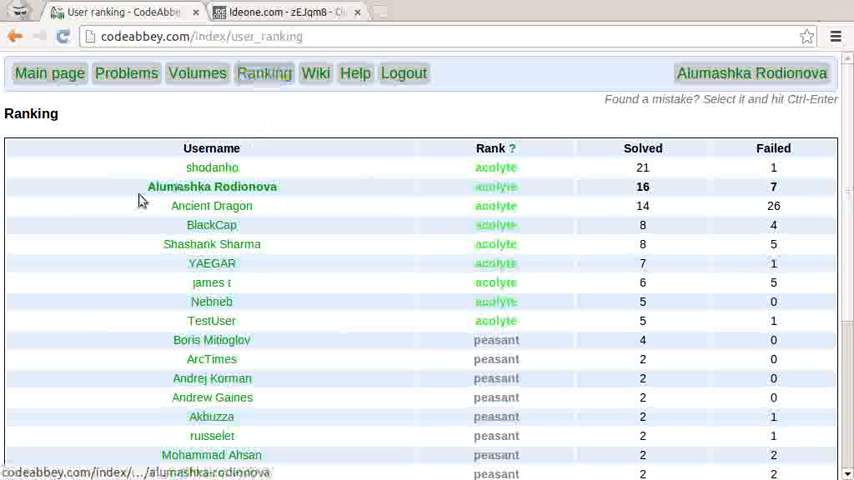
left_click_drag(145, 186, 545, 205)
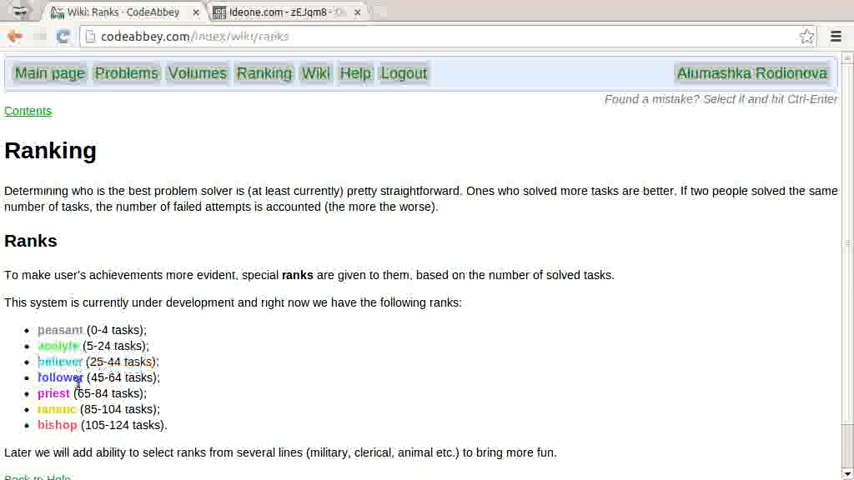
- Scroll through the ranks from peasant to bishop, then head to the wiki contents
scroll("down", 3)
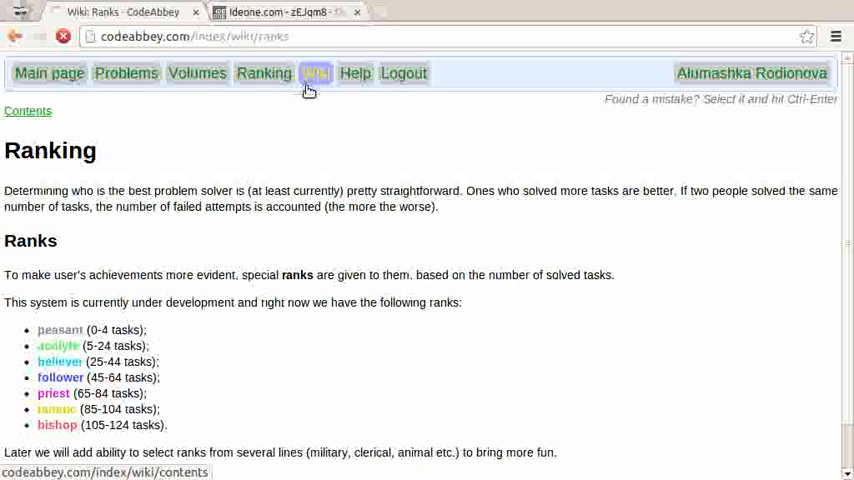
left_click(315, 72)
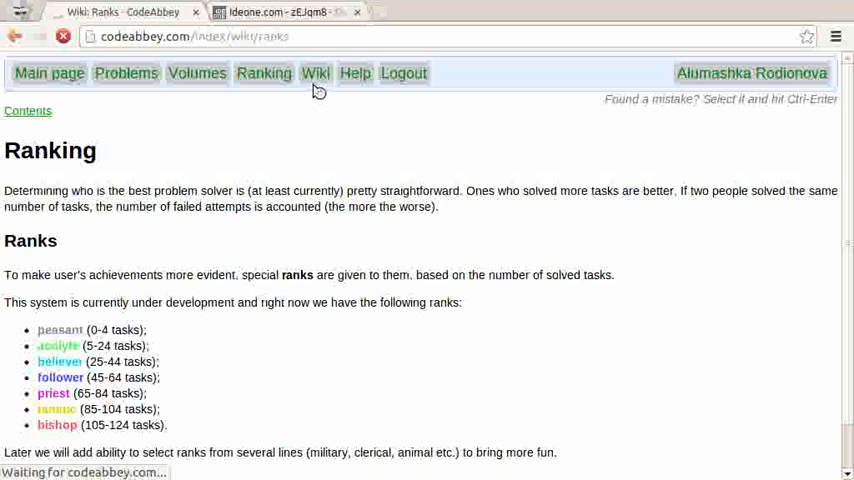
- Open the Binary Search article from the Wiki Contents page
left_click(315, 72)
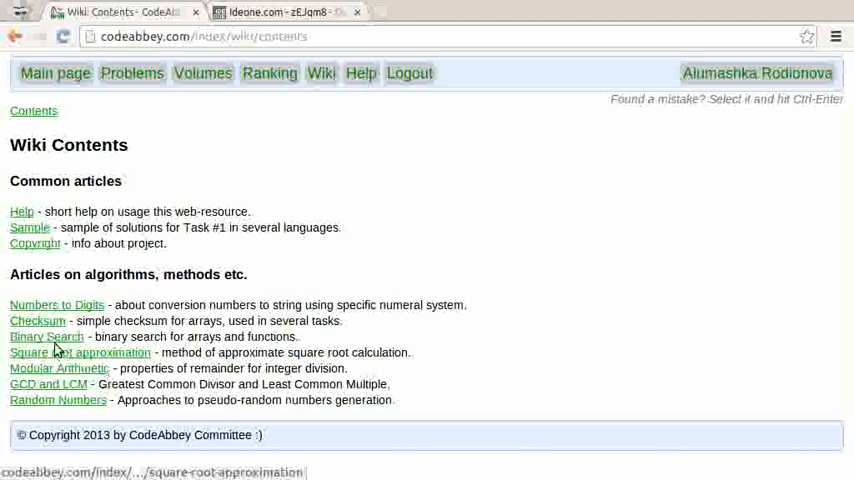
left_click(46, 336)
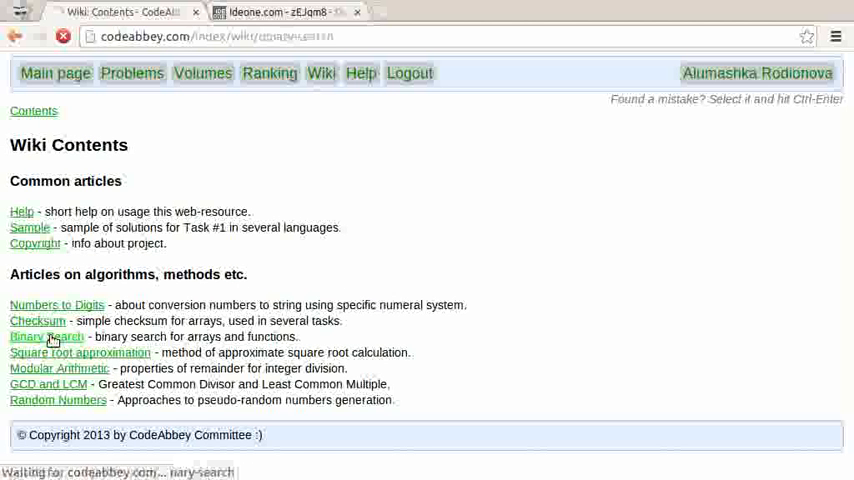
left_click(45, 336)
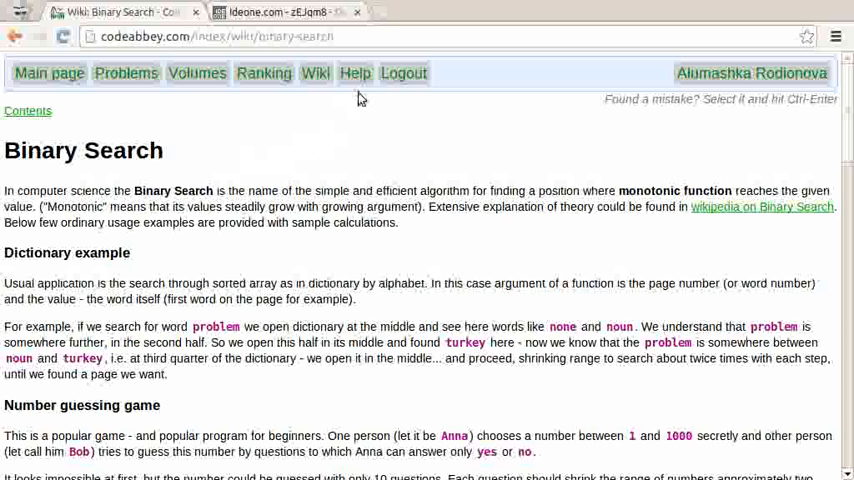
- Open CodeAbbey's Short Help wiki page from the Help entry in the top menu
left_click(355, 72)
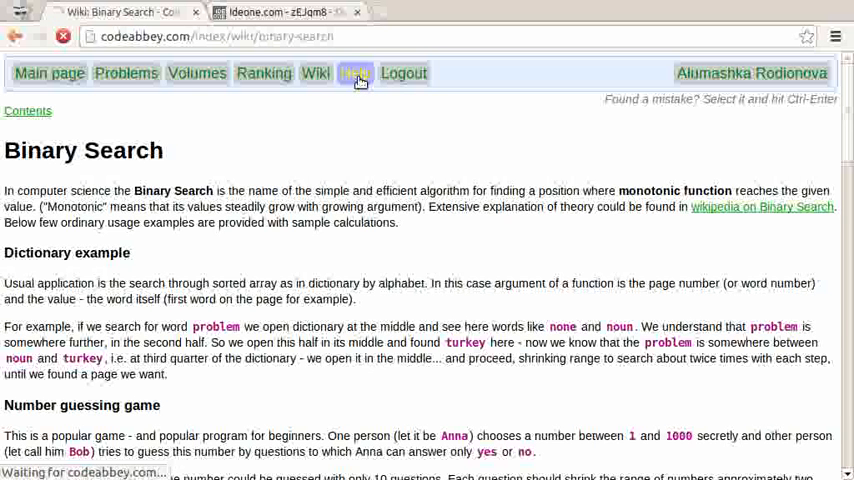
left_click(354, 72)
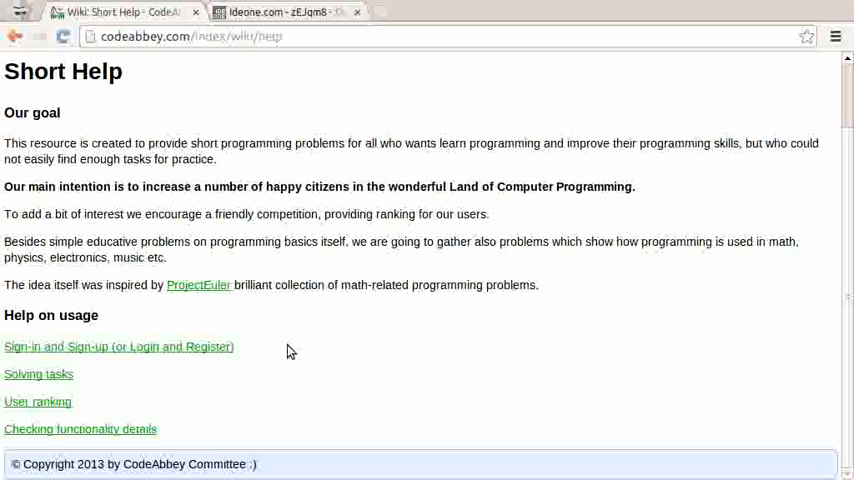
mouse_move(278, 216)
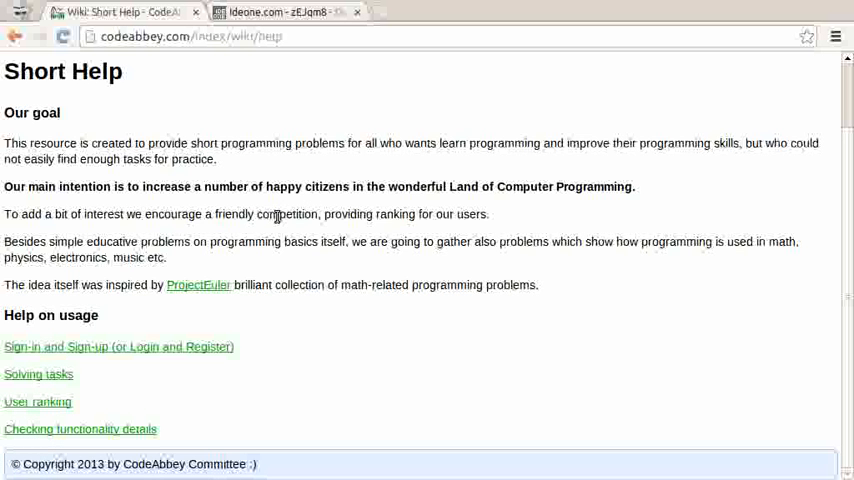
left_click(403, 73)
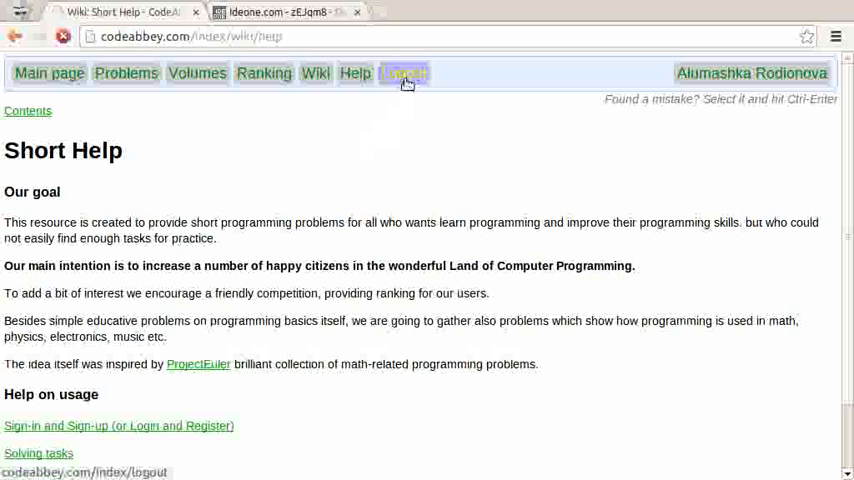
- Log out of the CodeAbbey account, ending the Facebook sign-in session
left_click(403, 73)
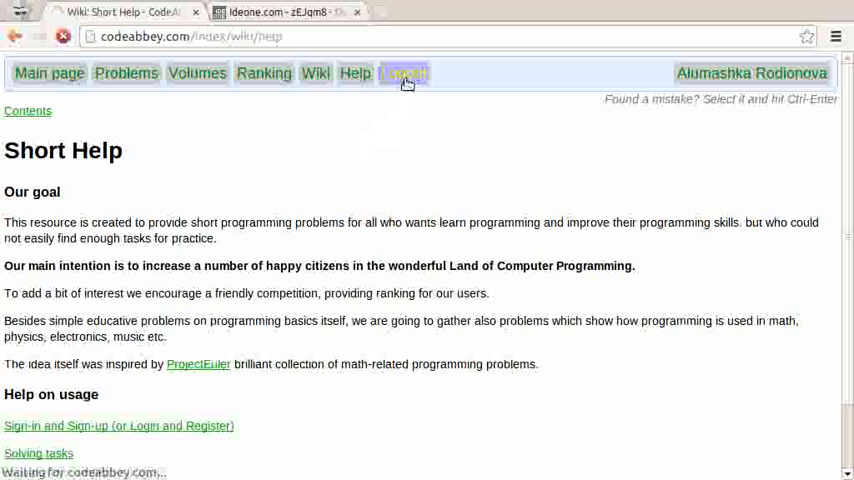
left_click(403, 73)
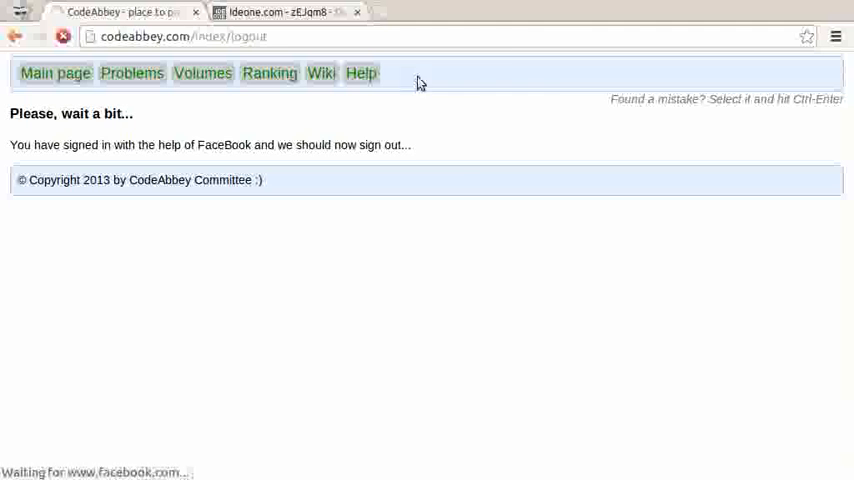